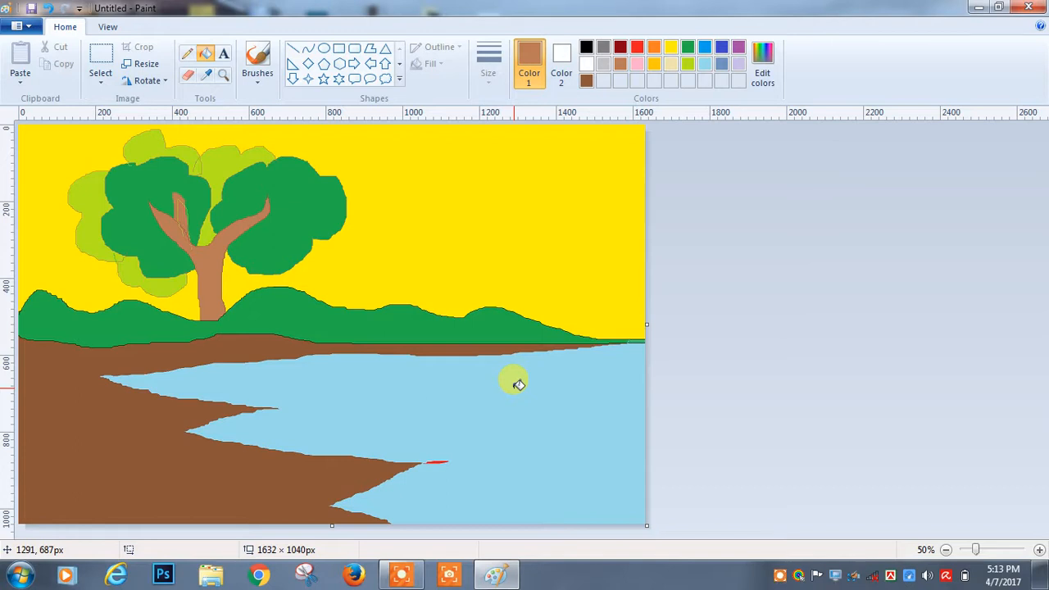
{"action": "mouse_move", "coordinate": [514, 378]}
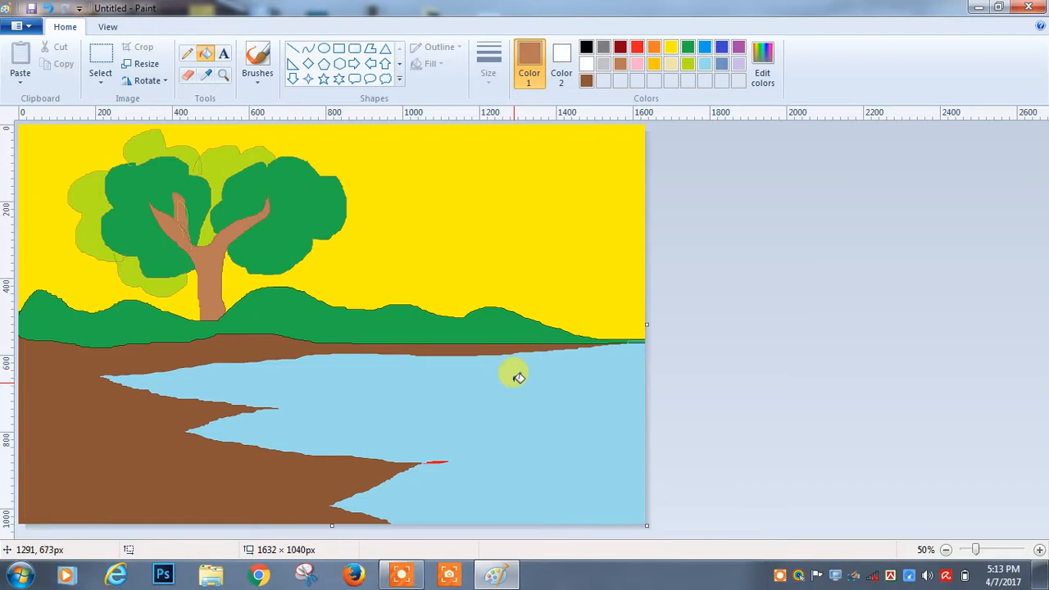
{"action": "mouse_move", "coordinate": [484, 230]}
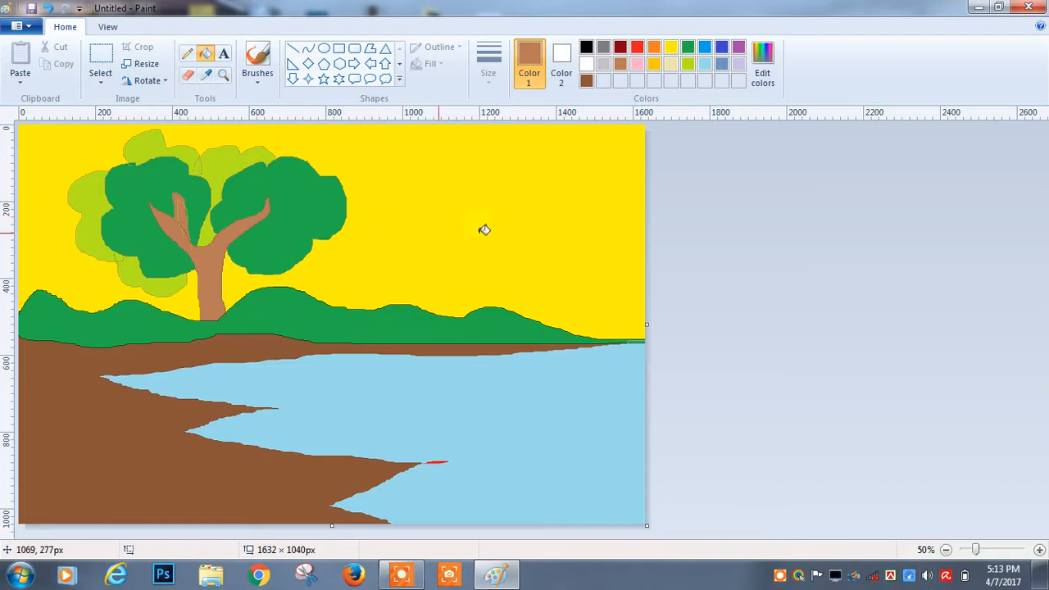
Save the painting under the name 'nature', replacing the existing nature.png.
{"action": "left_click", "coordinate": [23, 26]}
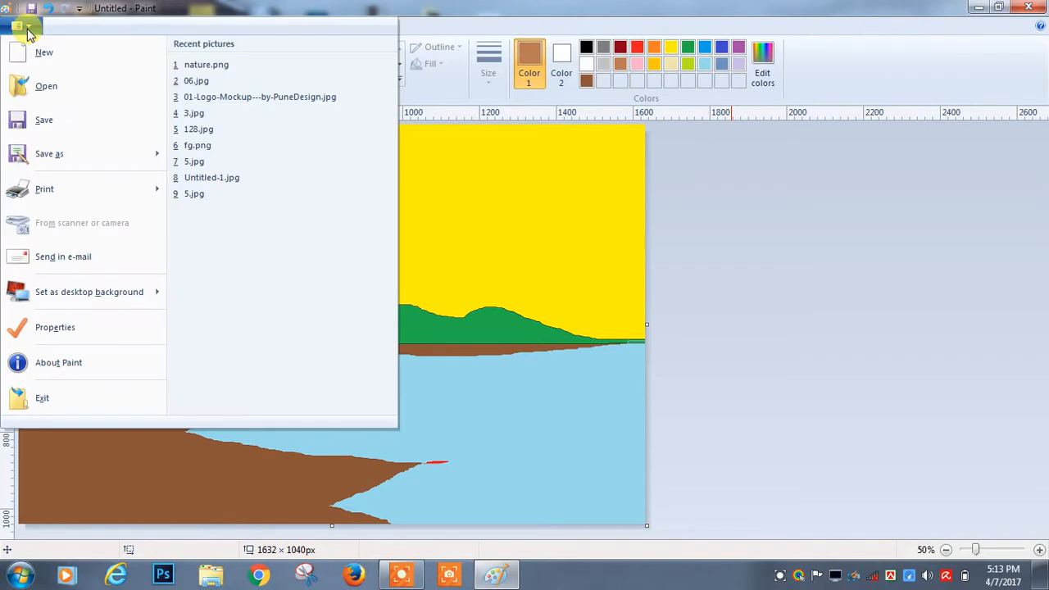
{"action": "mouse_move", "coordinate": [58, 120]}
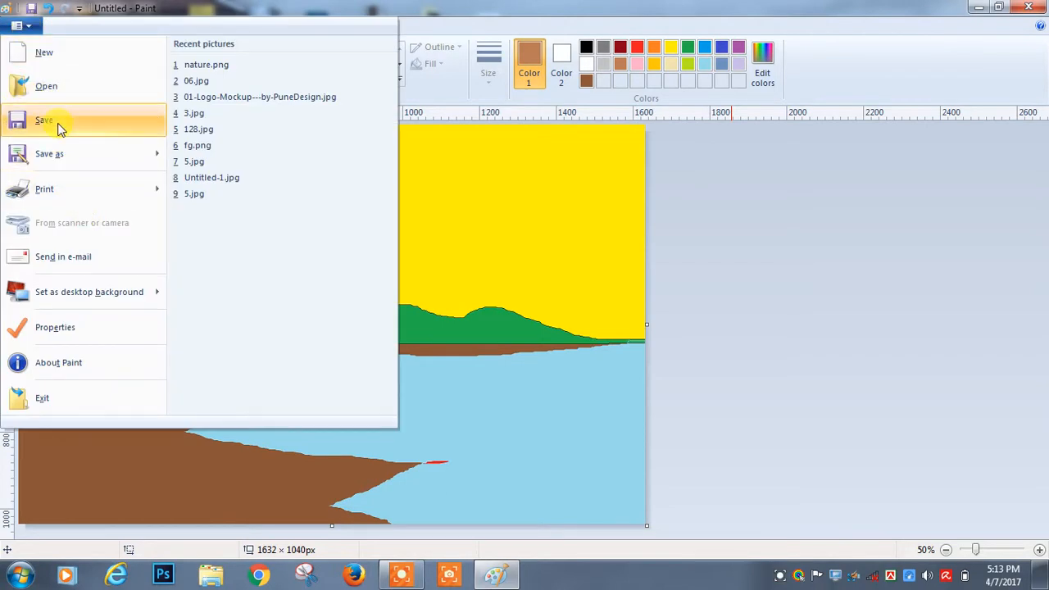
{"action": "mouse_move", "coordinate": [881, 69]}
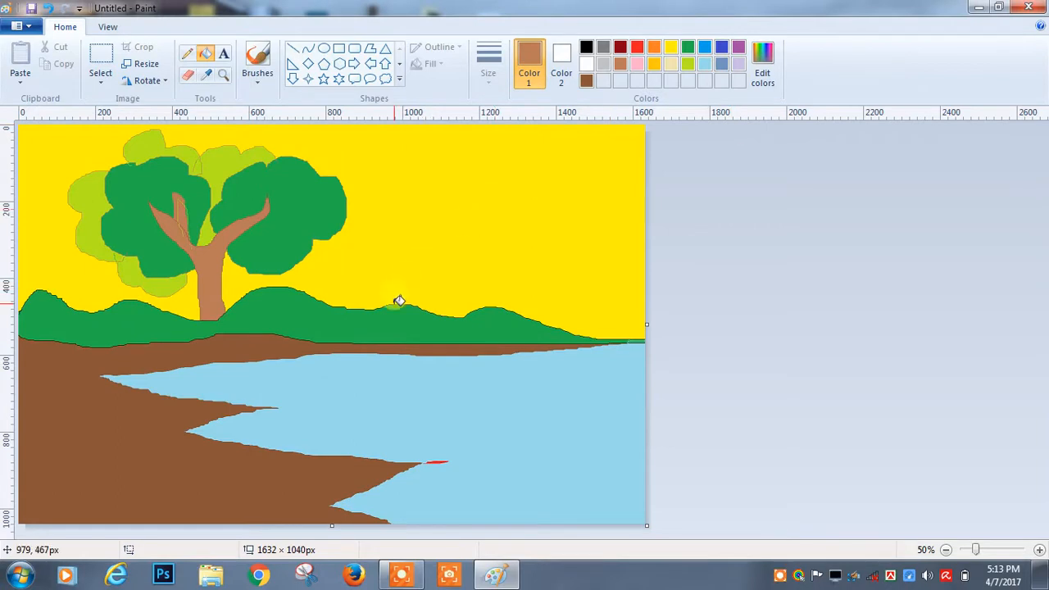
{"action": "mouse_move", "coordinate": [397, 302]}
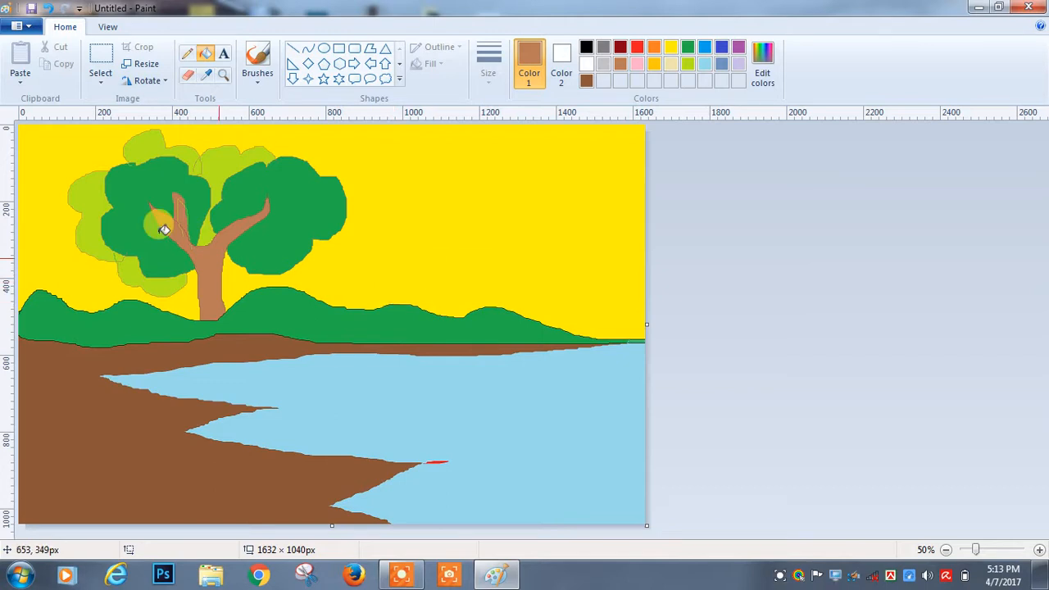
{"action": "mouse_move", "coordinate": [23, 27]}
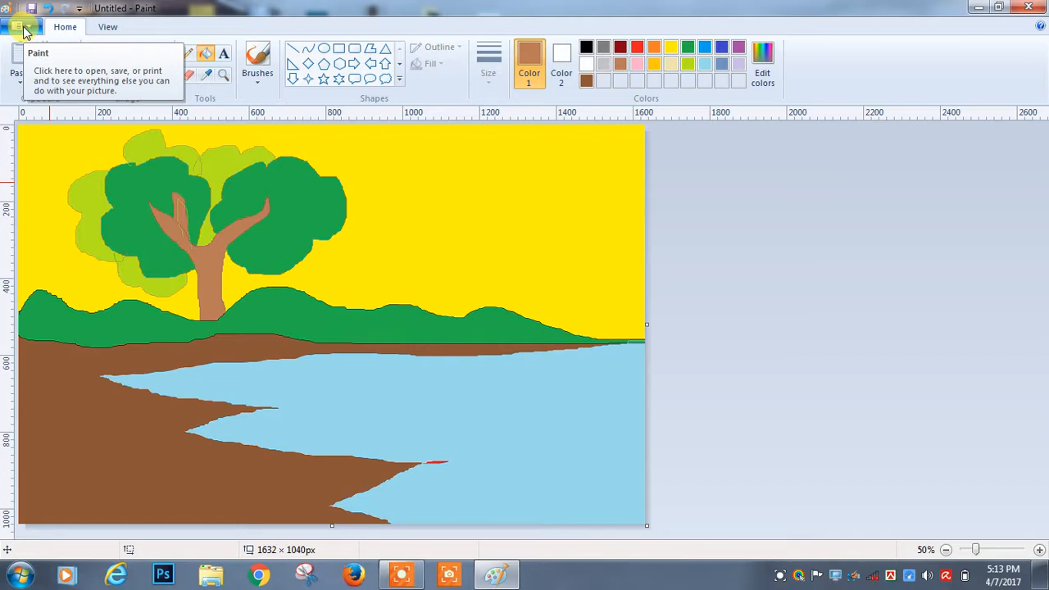
{"action": "left_click", "coordinate": [24, 26]}
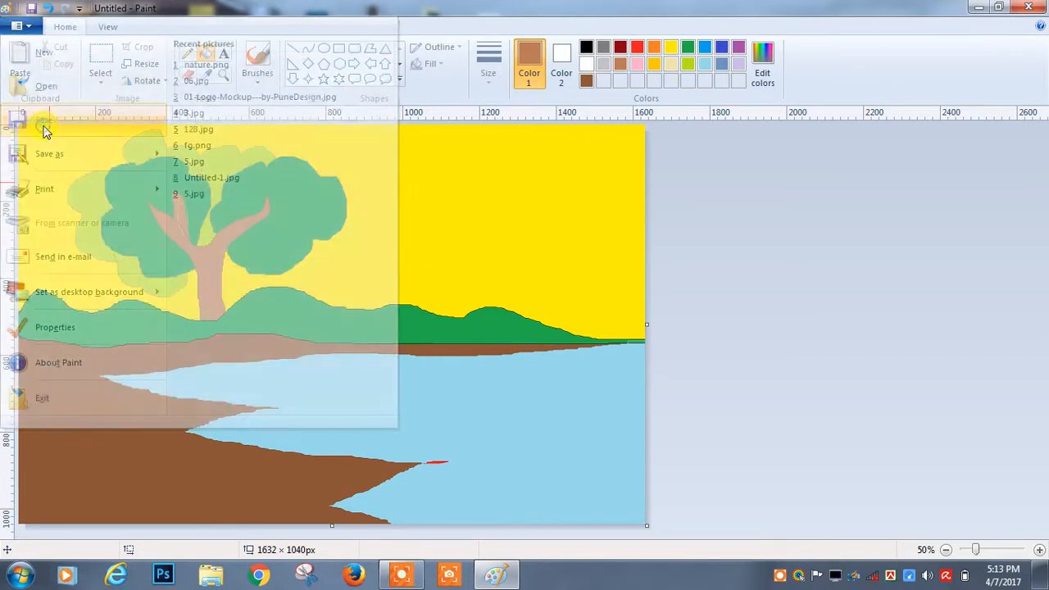
{"action": "left_click", "coordinate": [49, 153]}
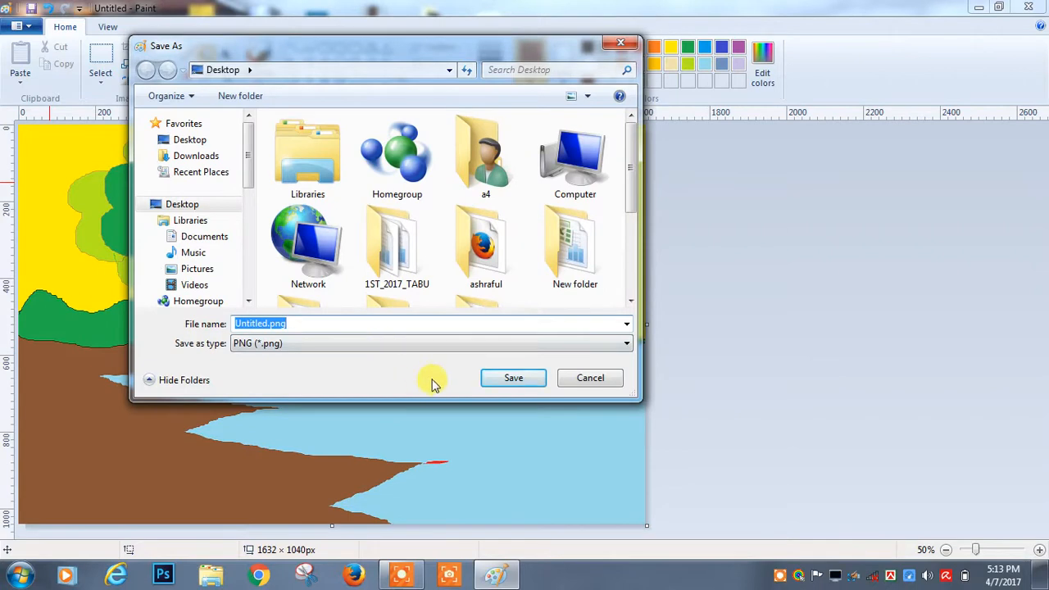
{"action": "type", "text": "nature"}
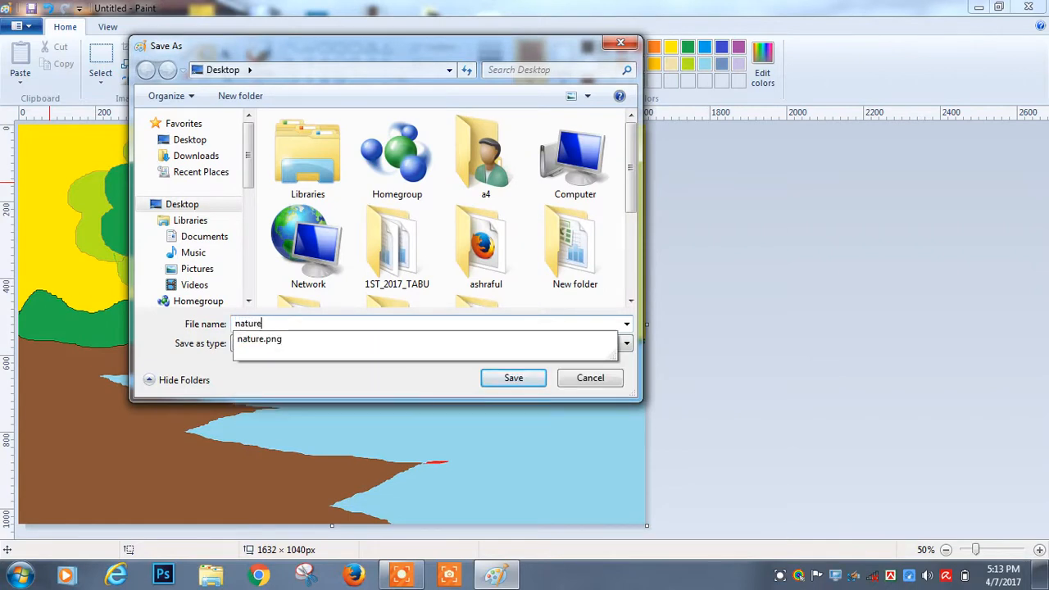
{"action": "left_click", "coordinate": [513, 378]}
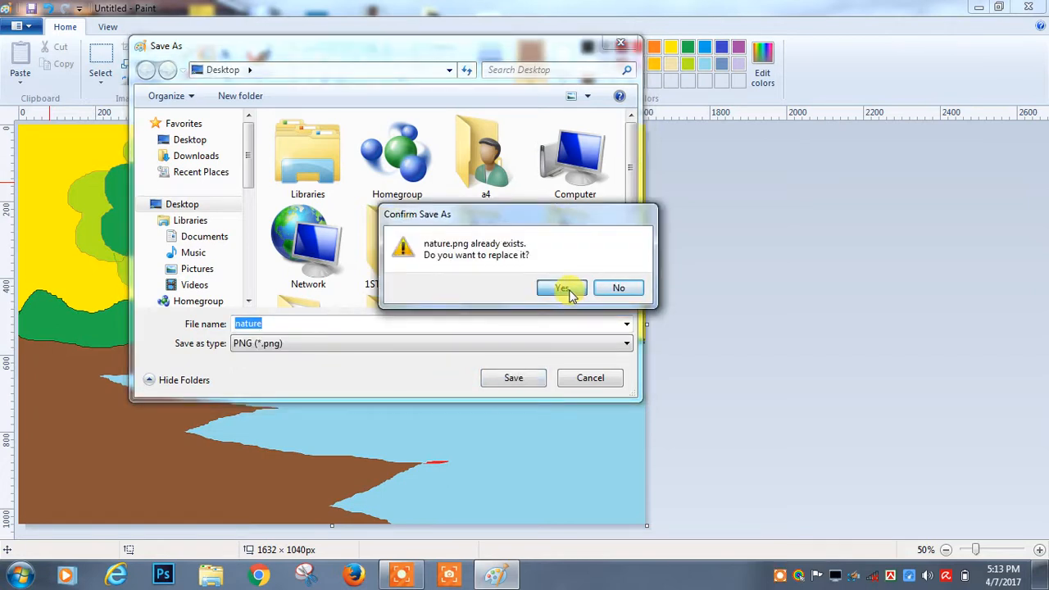
{"action": "left_click", "coordinate": [562, 288]}
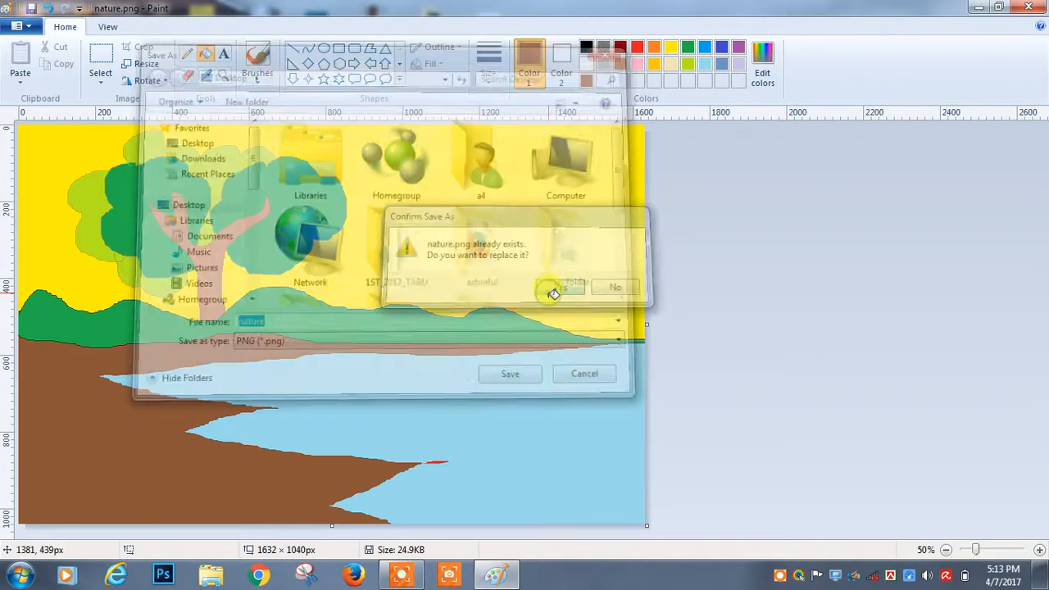
{"action": "left_click", "coordinate": [552, 286]}
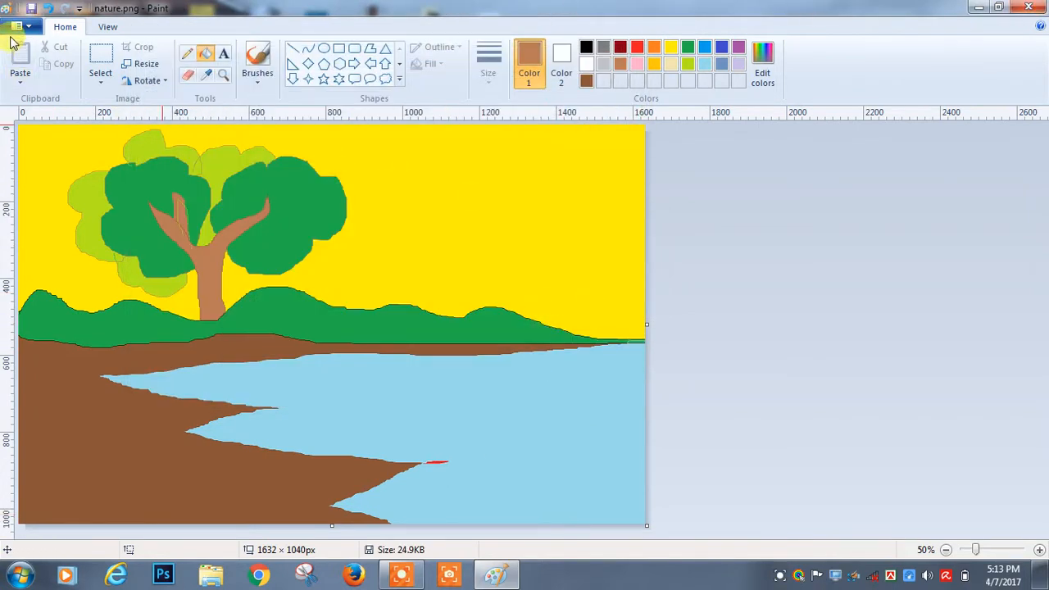
Start a new blank, untitled canvas via File > New.
{"action": "left_click", "coordinate": [18, 26]}
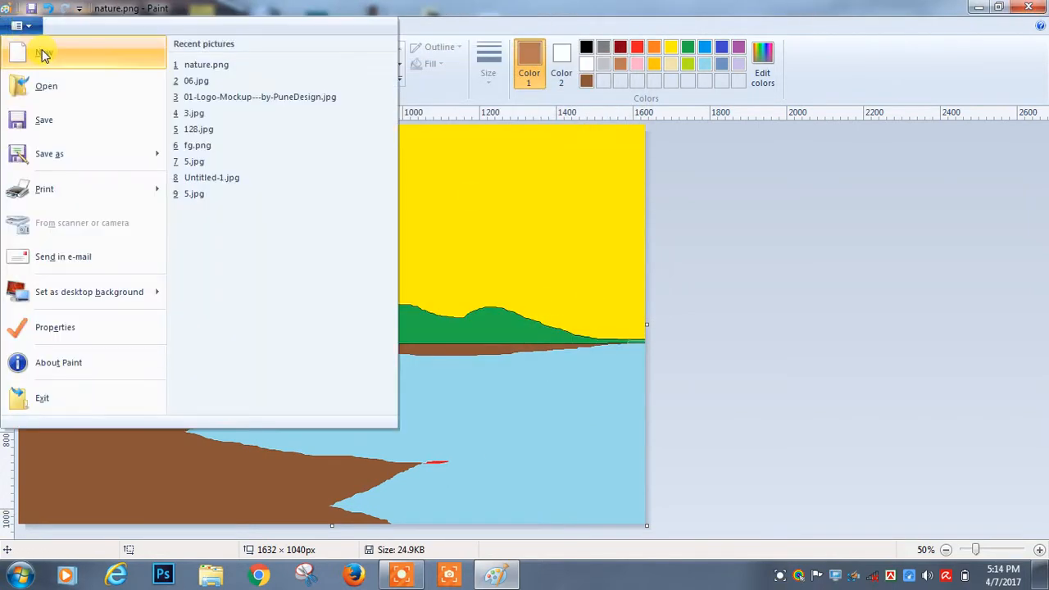
{"action": "left_click", "coordinate": [45, 54]}
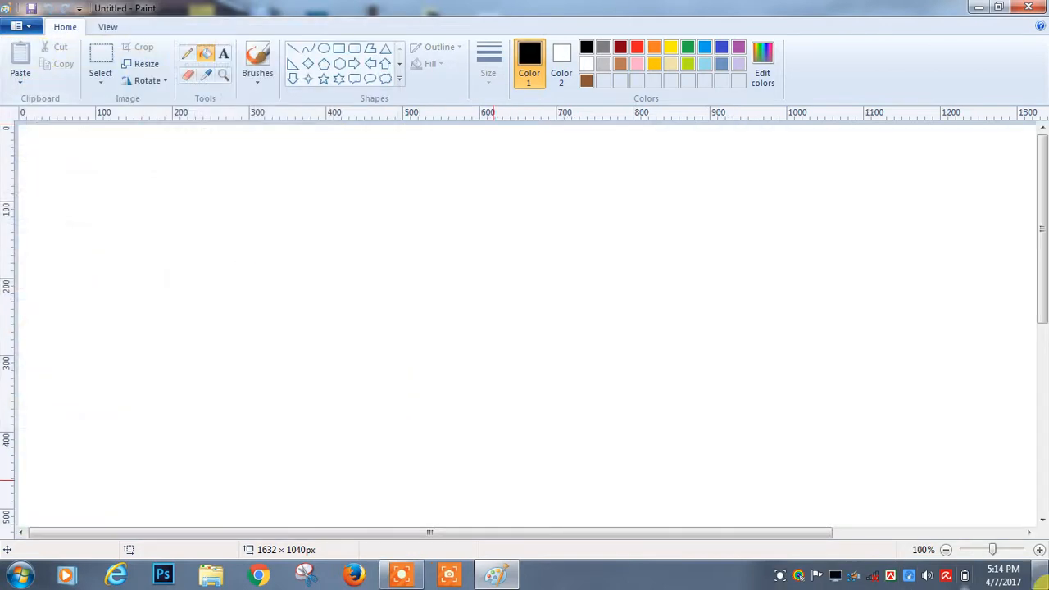
{"action": "mouse_move", "coordinate": [516, 283]}
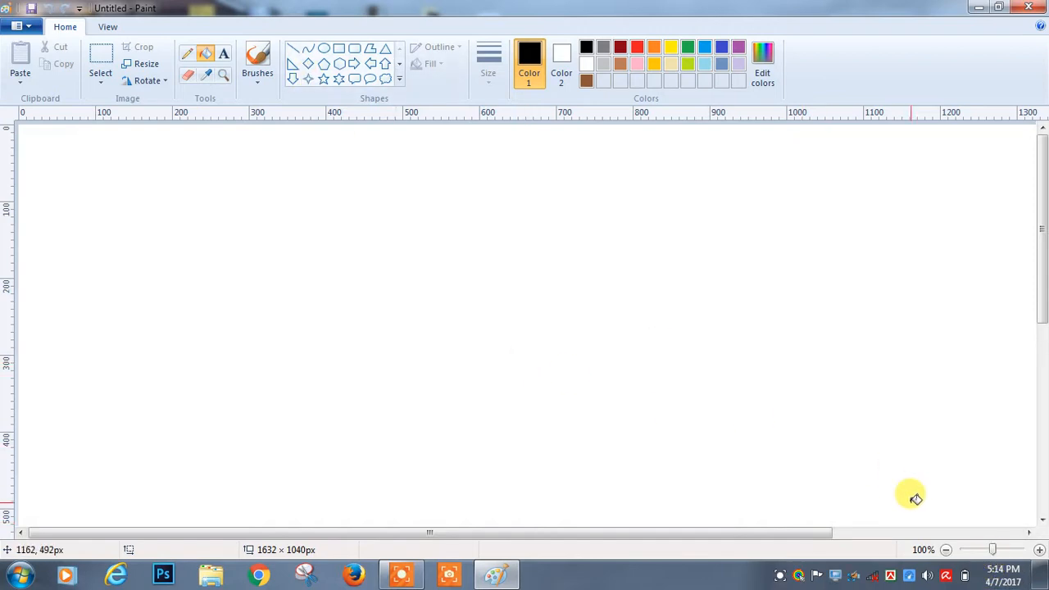
{"action": "mouse_move", "coordinate": [984, 569]}
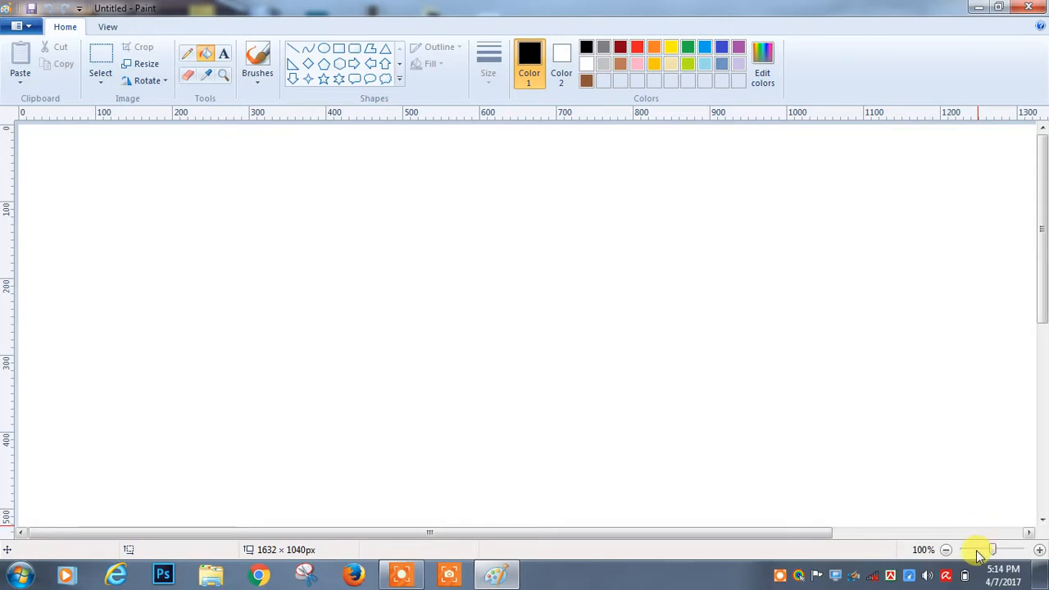
{"action": "mouse_move", "coordinate": [981, 550]}
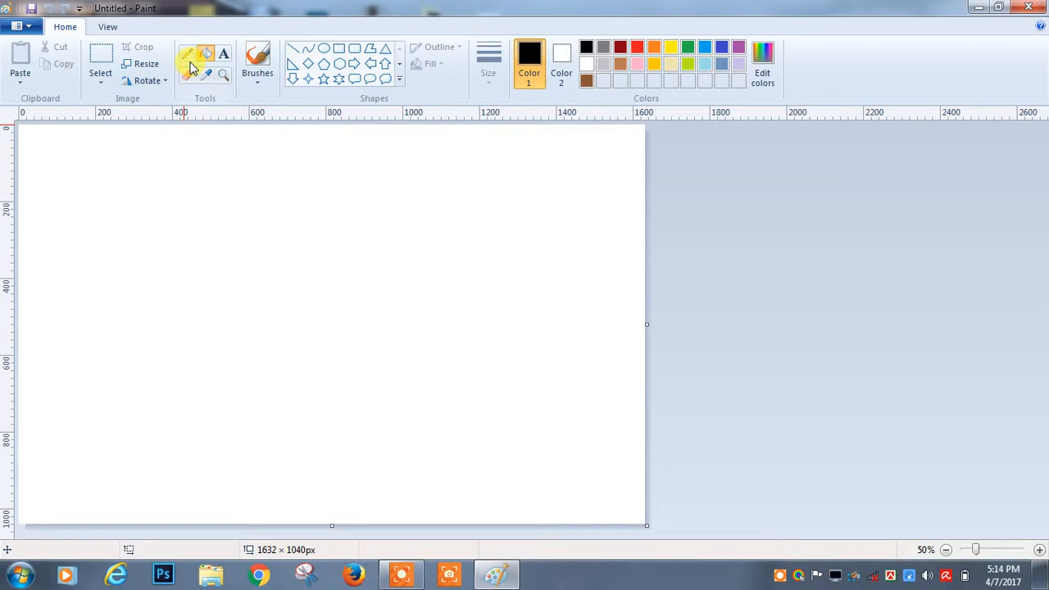
{"action": "mouse_move", "coordinate": [188, 53]}
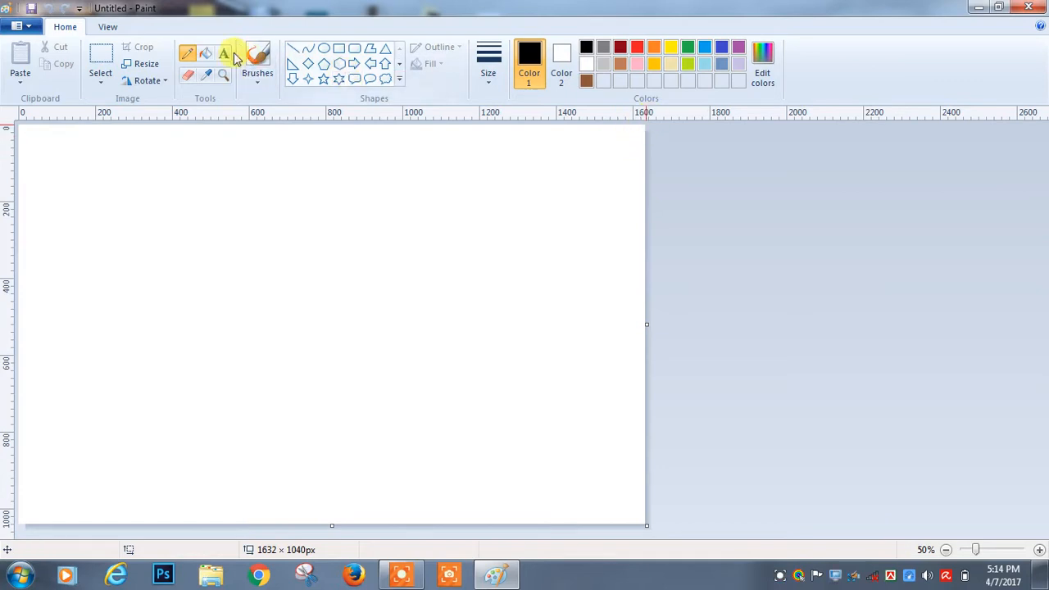
{"action": "mouse_move", "coordinate": [686, 48]}
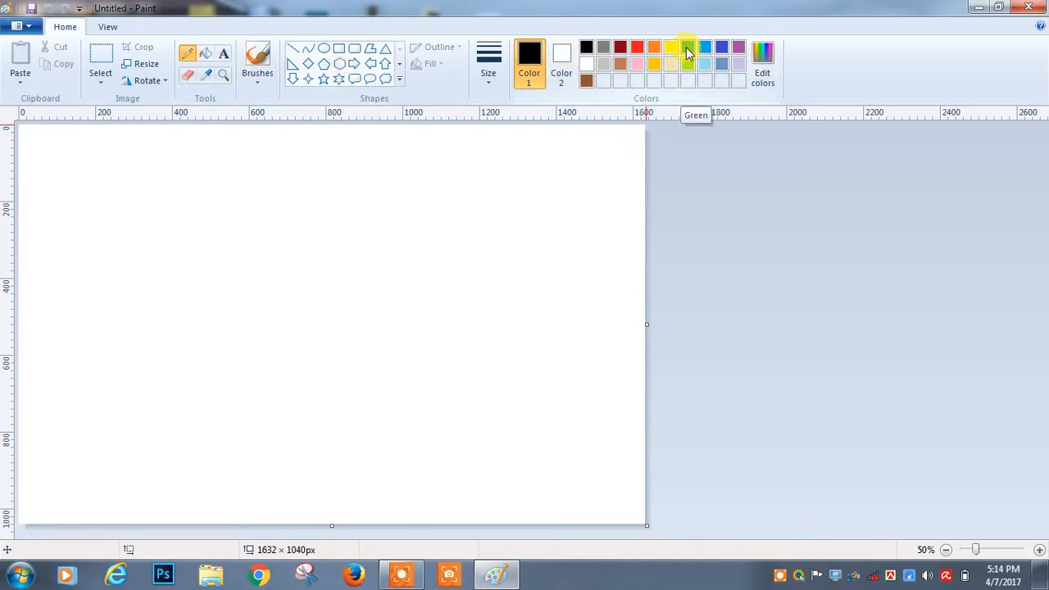
Draw a green wavy hill line edge to edge, plus a lower line closing the band.
{"action": "left_click", "coordinate": [687, 47]}
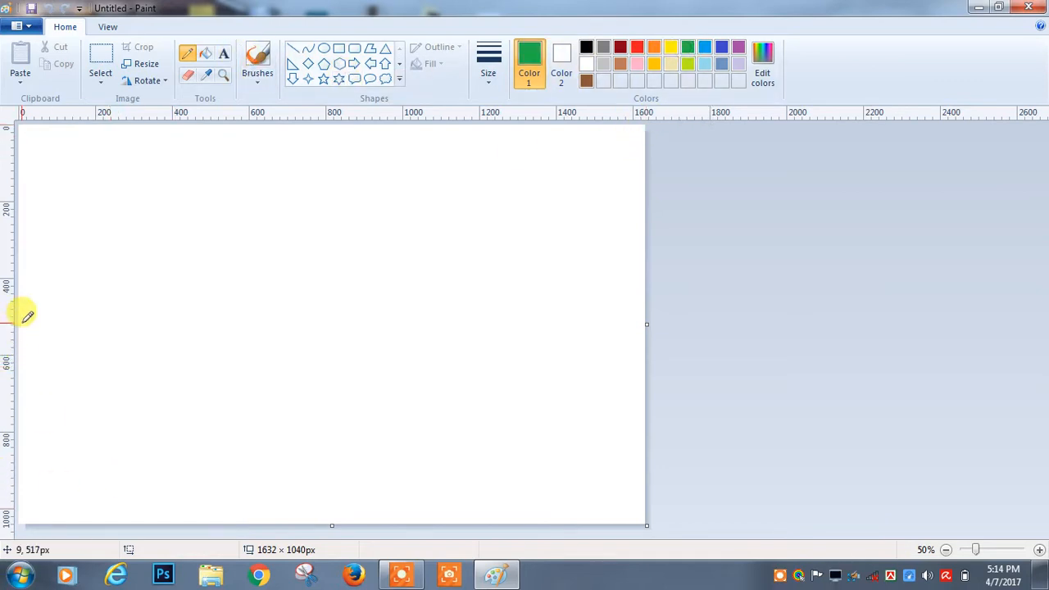
{"action": "mouse_move", "coordinate": [23, 317]}
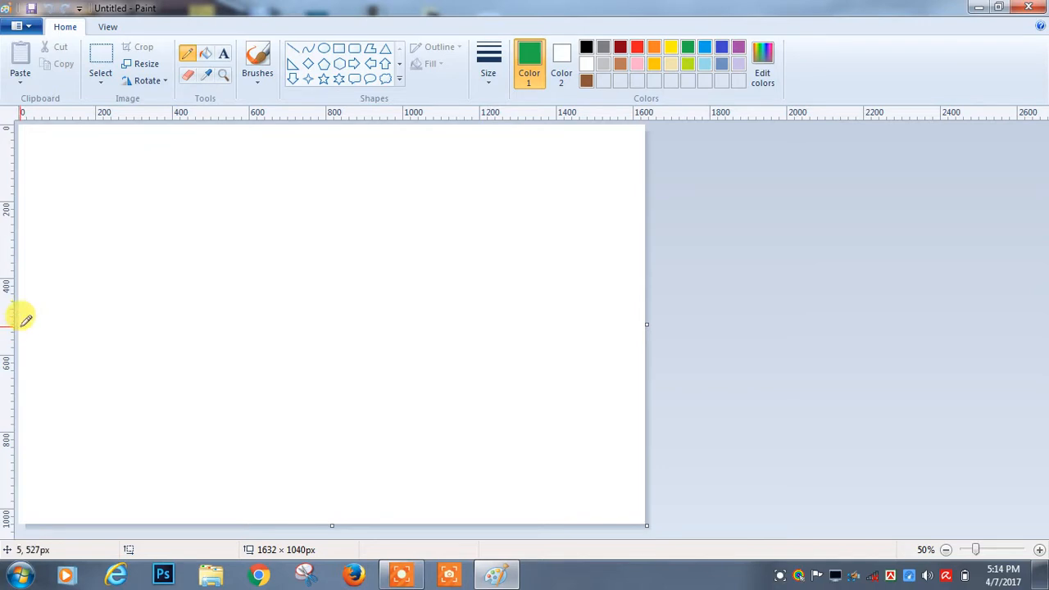
{"action": "left_click_drag", "start_coordinate": [16, 324], "coordinate": [82, 319]}
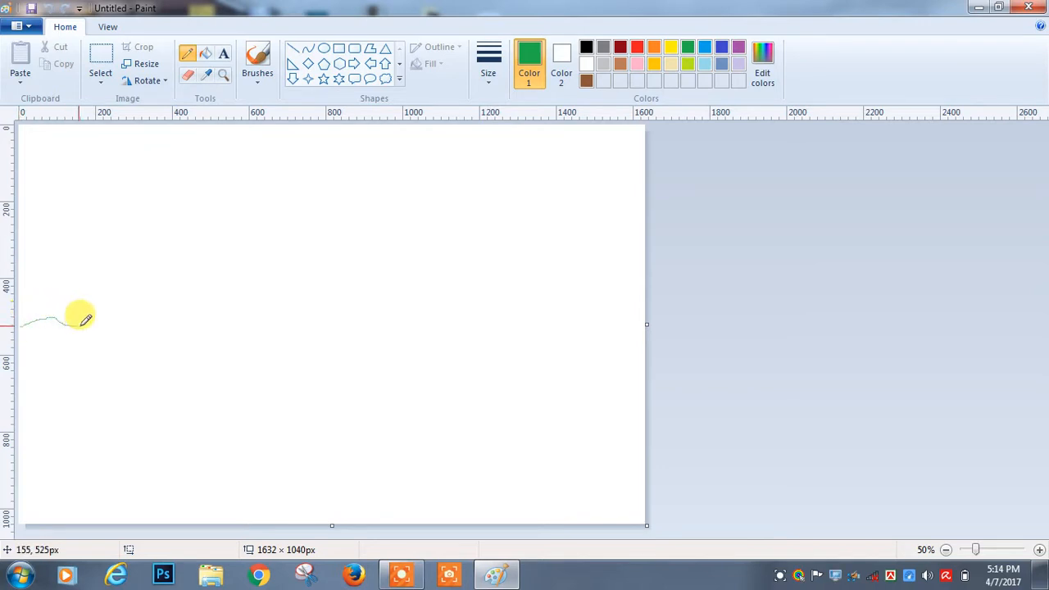
{"action": "left_click_drag", "start_coordinate": [74, 323], "coordinate": [430, 323]}
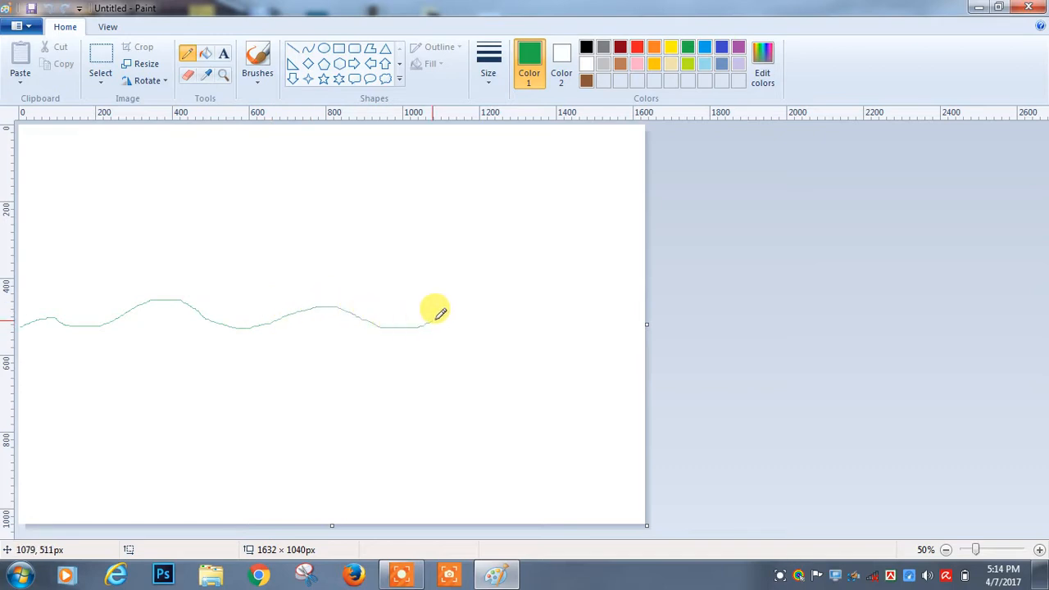
{"action": "left_click_drag", "start_coordinate": [426, 323], "coordinate": [623, 332]}
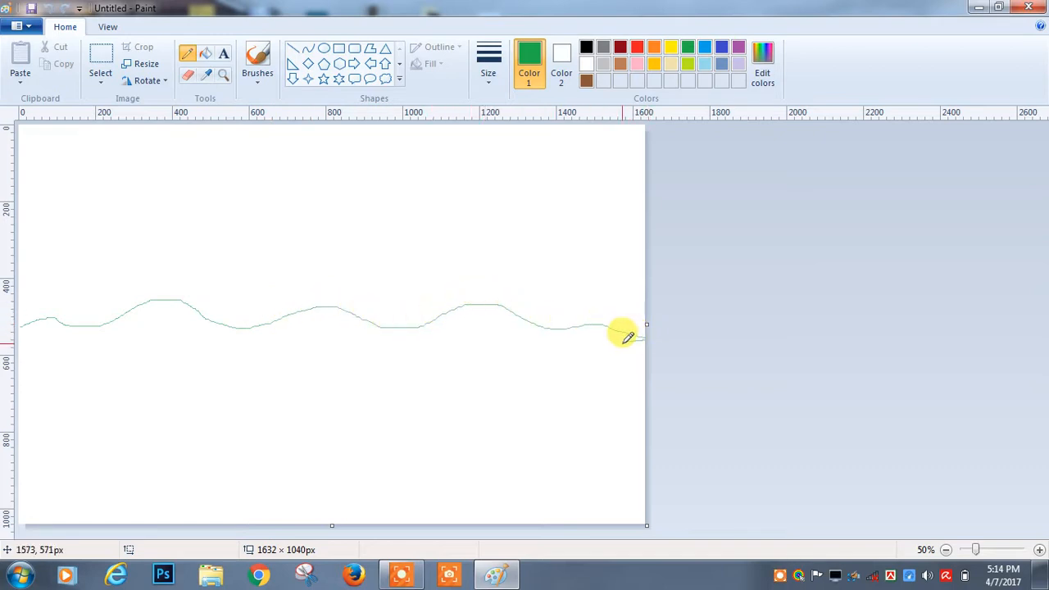
{"action": "left_click_drag", "start_coordinate": [622, 336], "coordinate": [90, 340]}
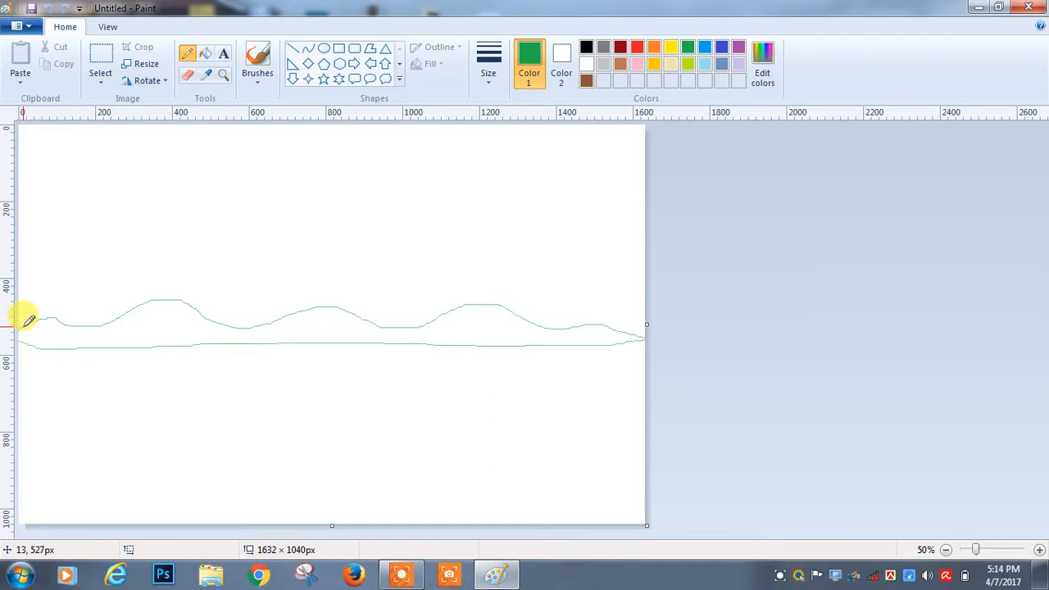
{"action": "mouse_move", "coordinate": [85, 147]}
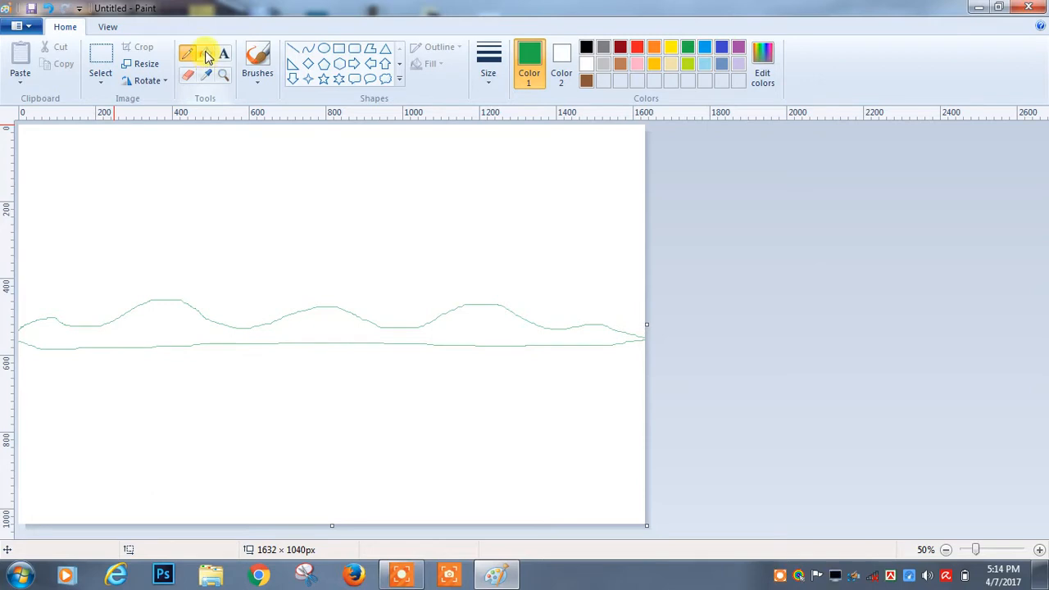
{"action": "mouse_move", "coordinate": [207, 76]}
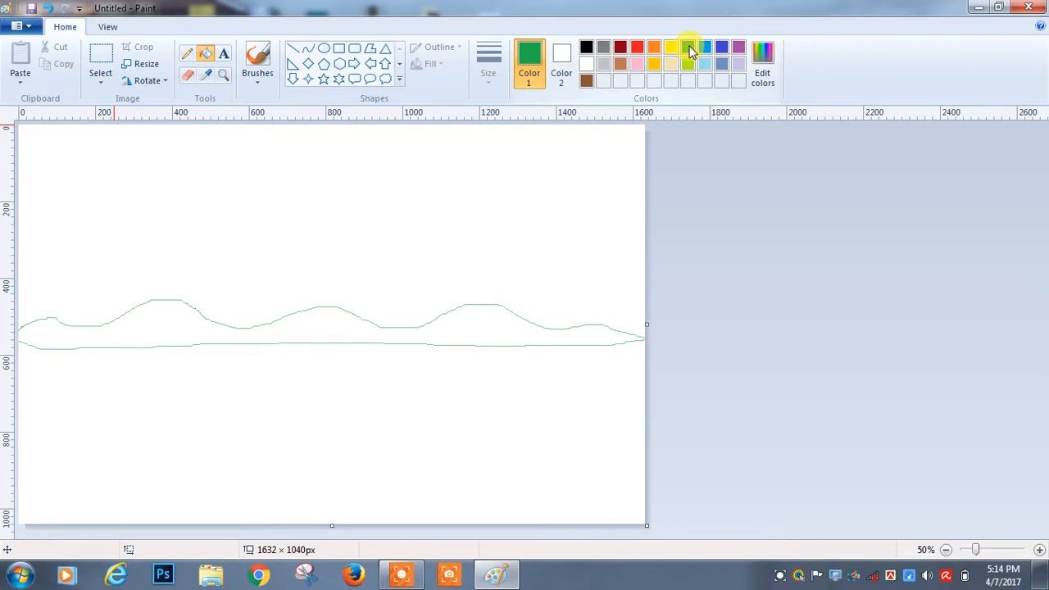
{"action": "mouse_move", "coordinate": [688, 46]}
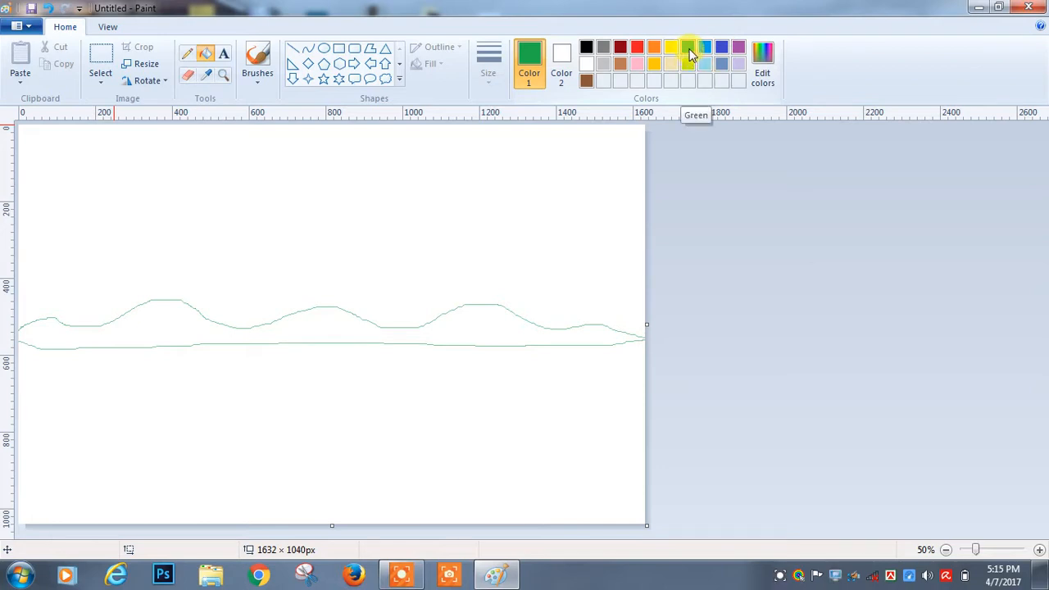
{"action": "mouse_move", "coordinate": [476, 317]}
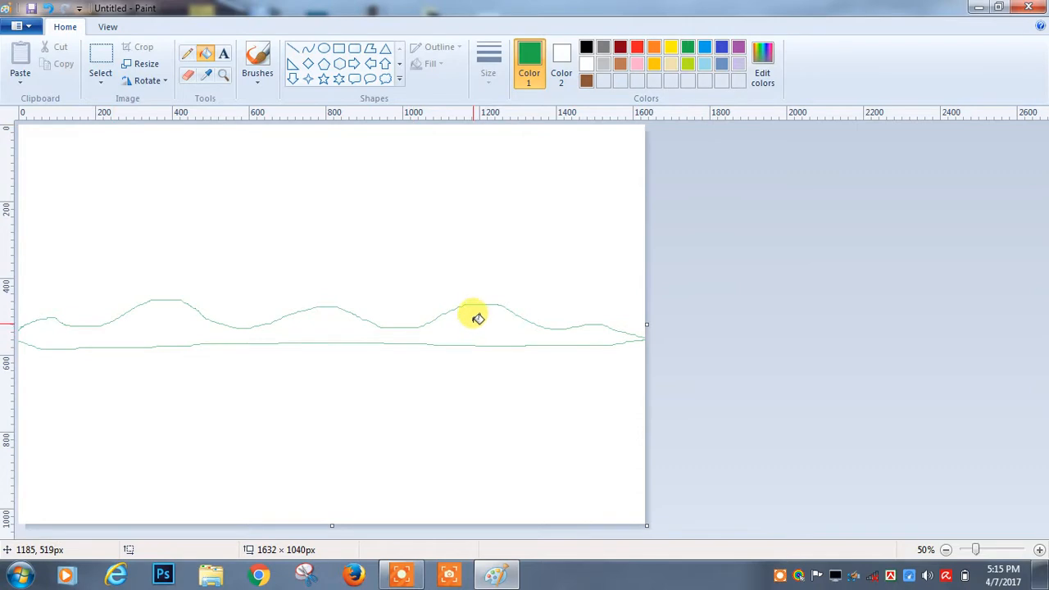
{"action": "mouse_move", "coordinate": [489, 345]}
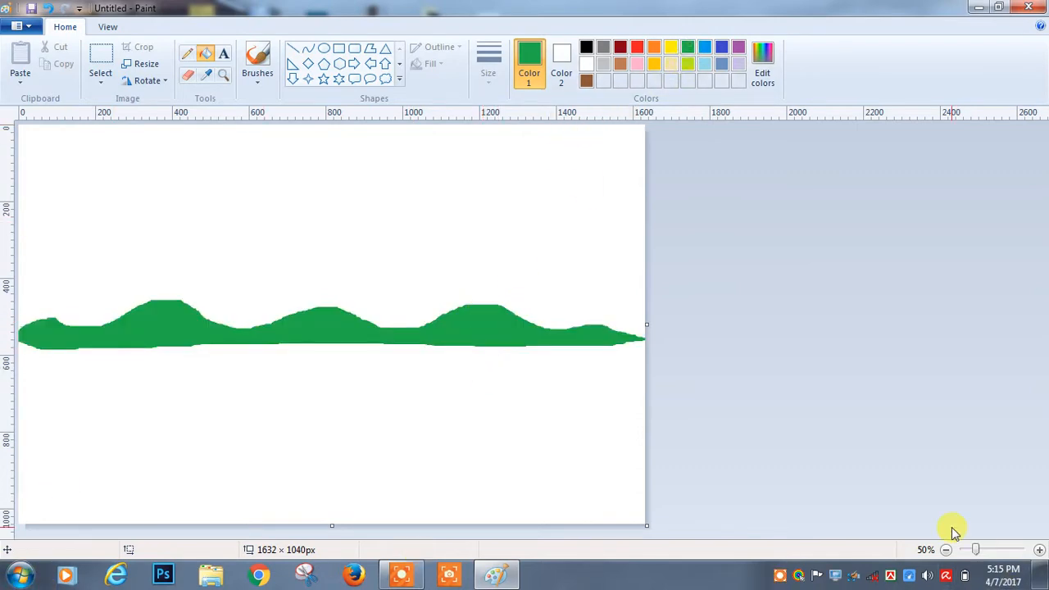
{"action": "mouse_move", "coordinate": [308, 201]}
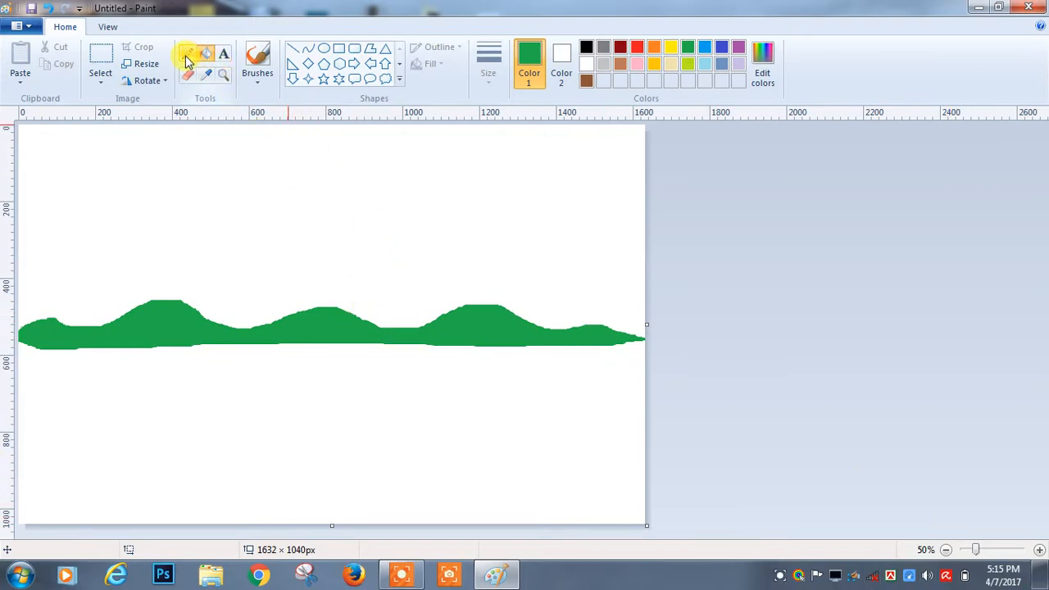
{"action": "mouse_move", "coordinate": [188, 73]}
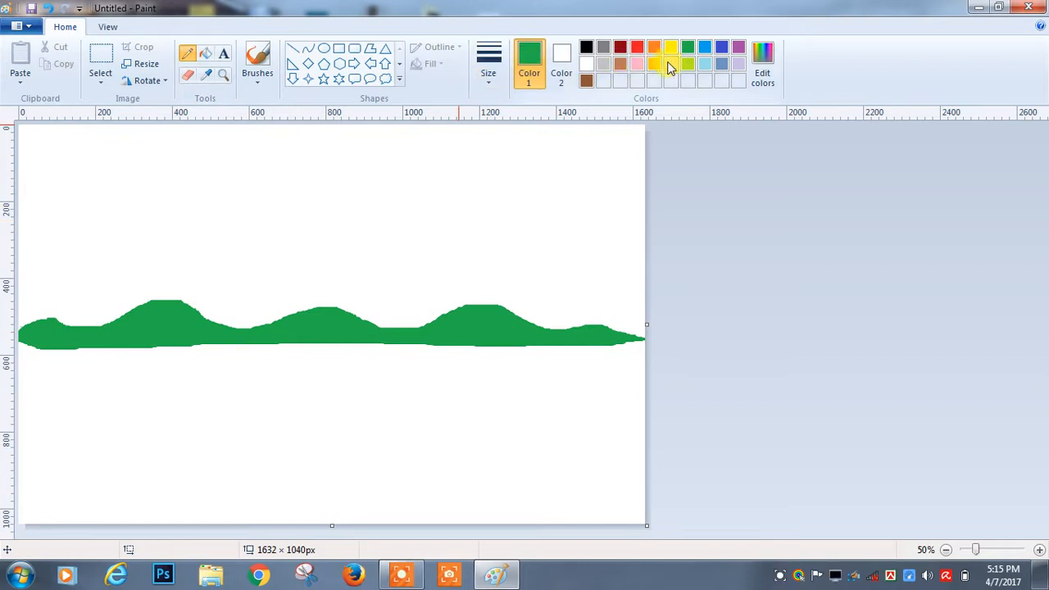
{"action": "mouse_move", "coordinate": [705, 51]}
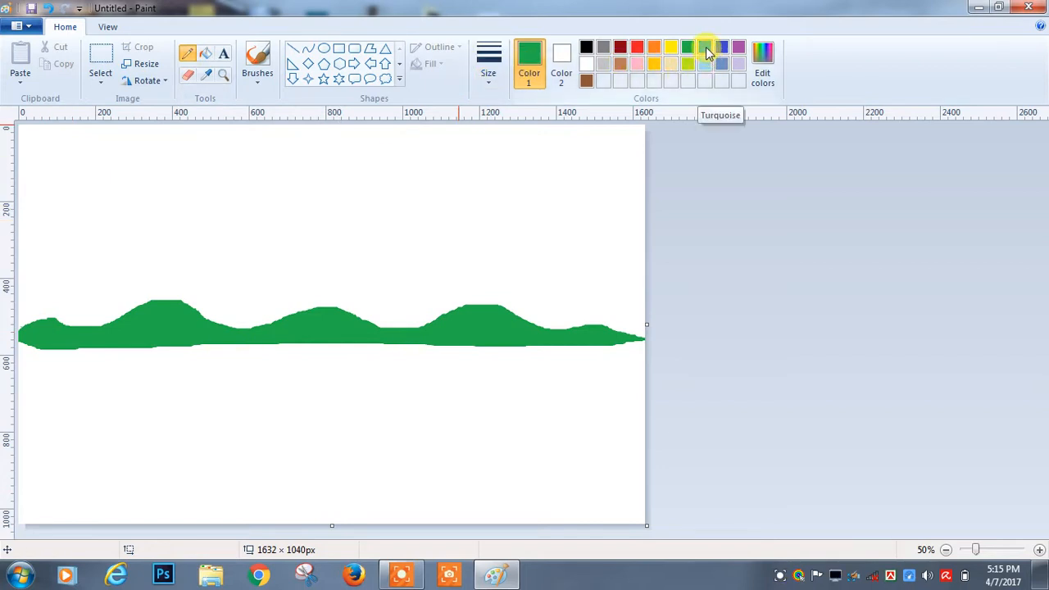
Draw the turquoise river's upper and lower banks from the hills to the bottom edge.
{"action": "left_click", "coordinate": [704, 48]}
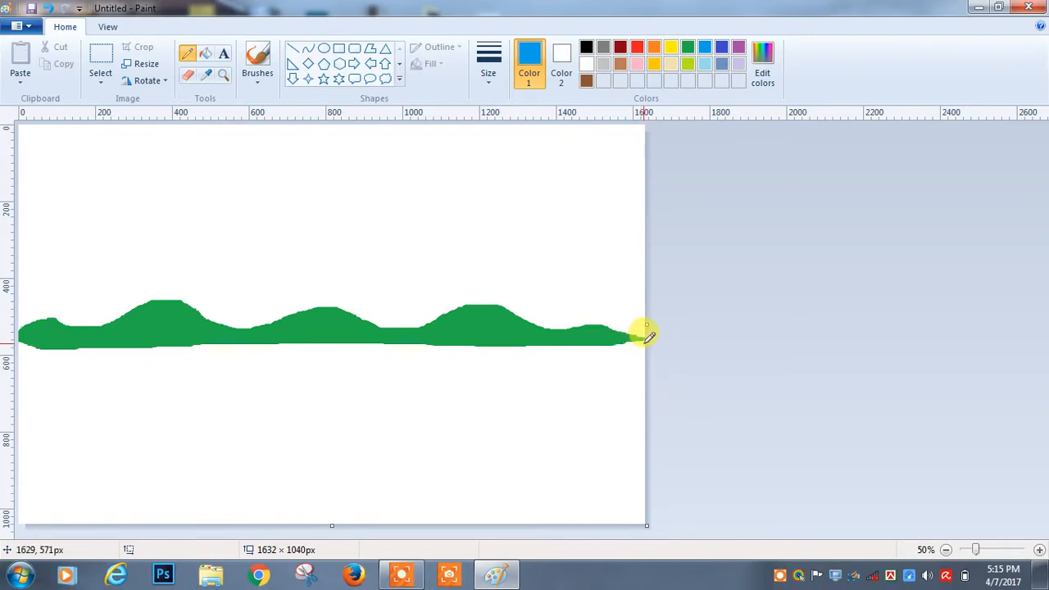
{"action": "left_click_drag", "start_coordinate": [643, 335], "coordinate": [417, 344]}
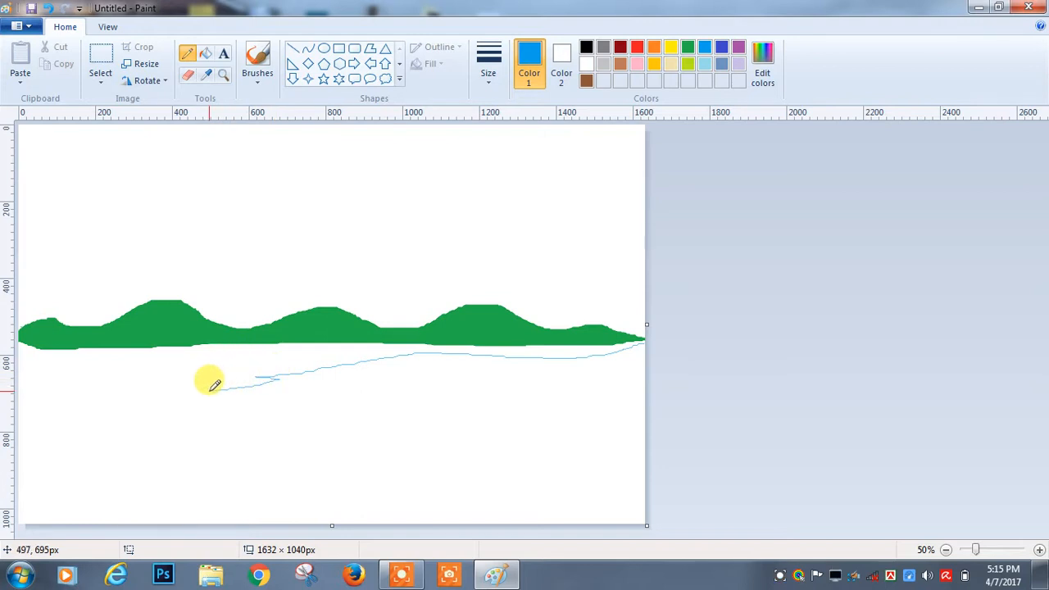
{"action": "left_click_drag", "start_coordinate": [212, 385], "coordinate": [525, 458]}
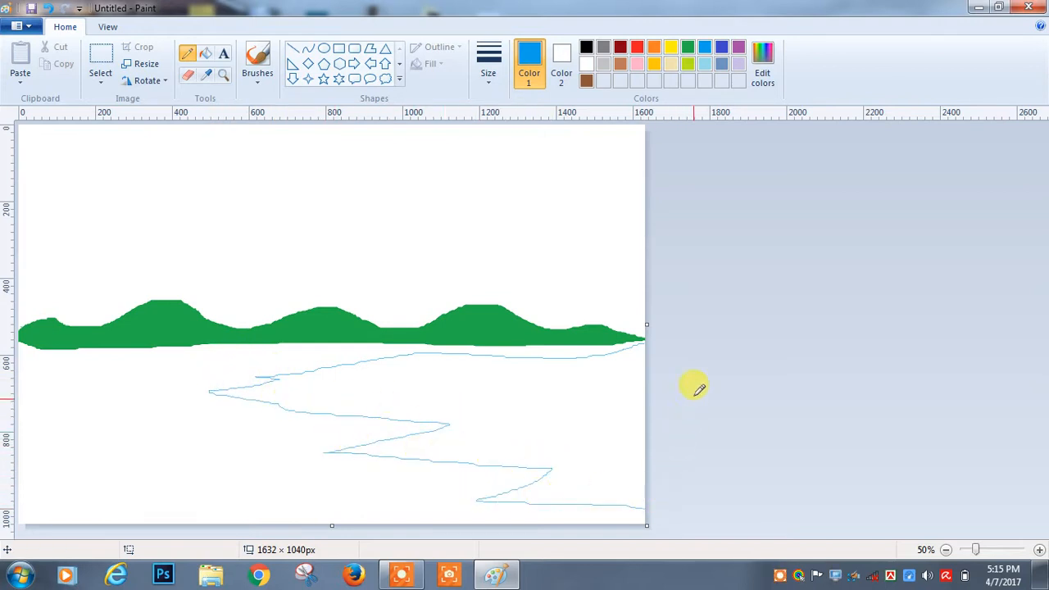
{"action": "mouse_move", "coordinate": [643, 331]}
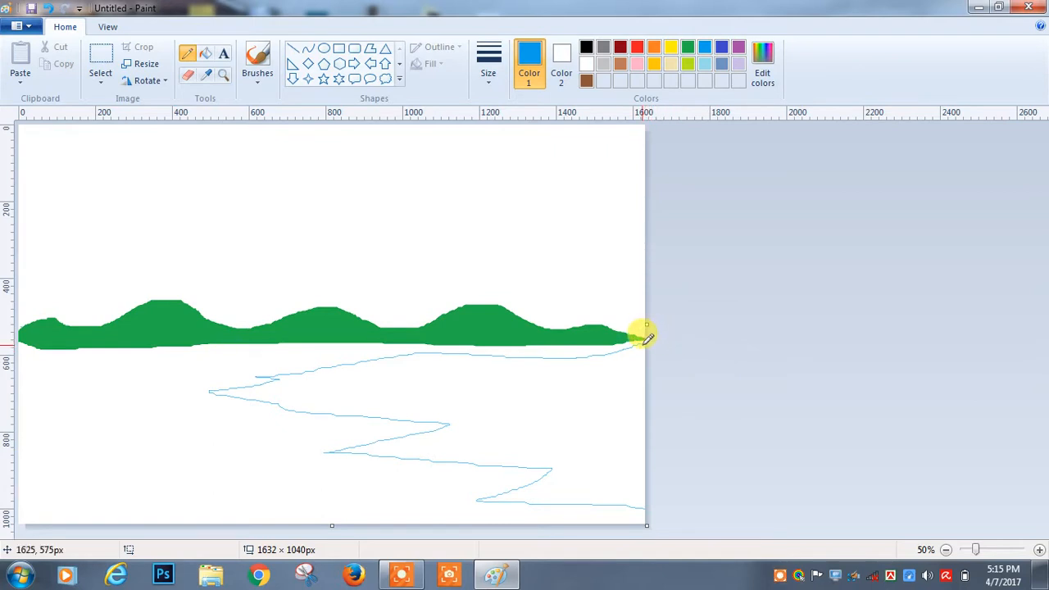
{"action": "mouse_move", "coordinate": [561, 367]}
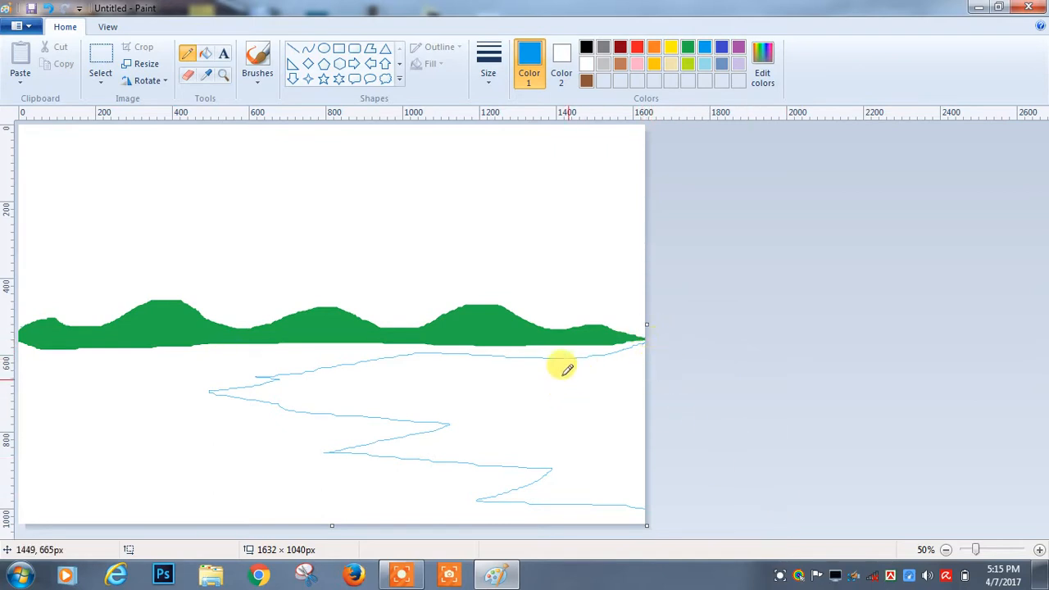
{"action": "mouse_move", "coordinate": [550, 391]}
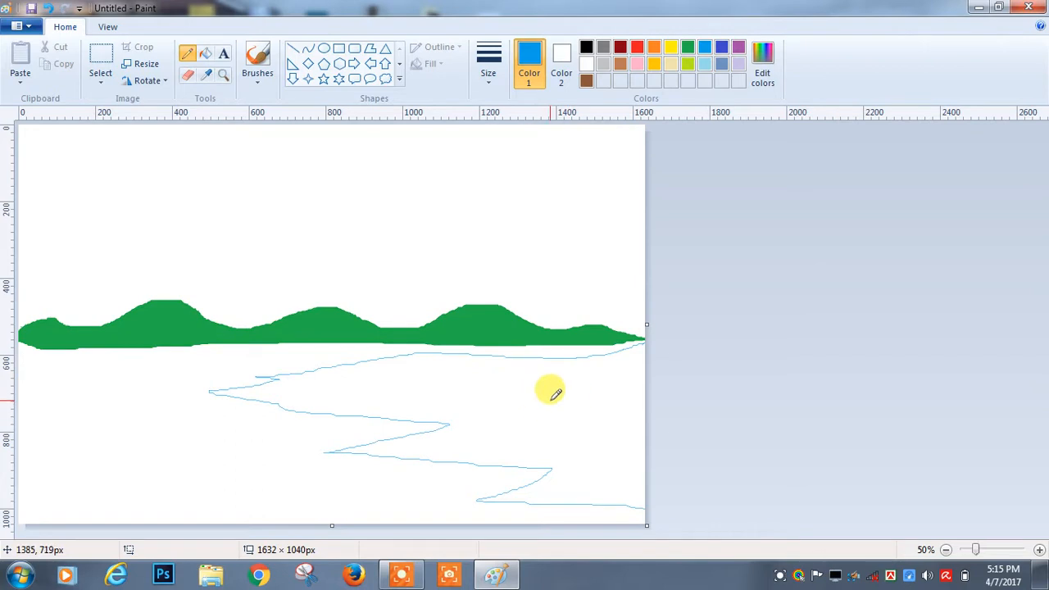
{"action": "mouse_move", "coordinate": [617, 35]}
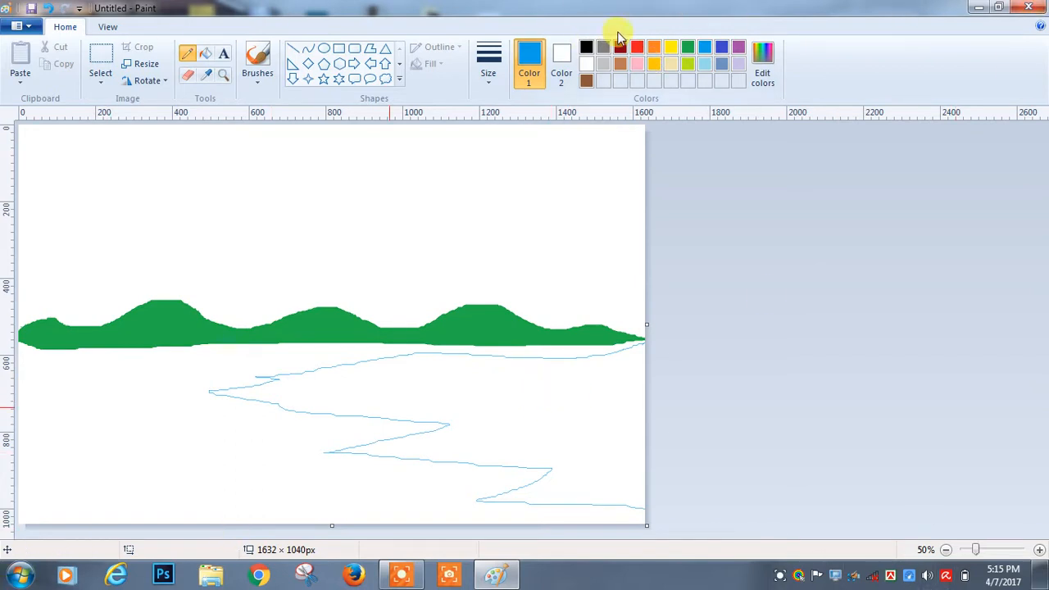
Flood-fill the ground below the hills with brown.
{"action": "left_click", "coordinate": [528, 62]}
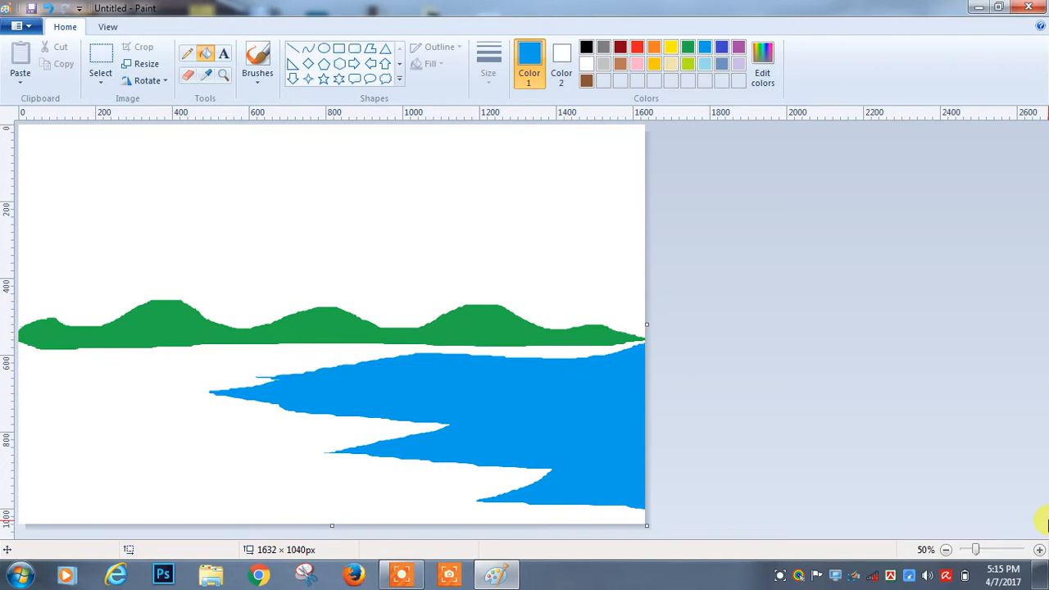
{"action": "mouse_move", "coordinate": [941, 439]}
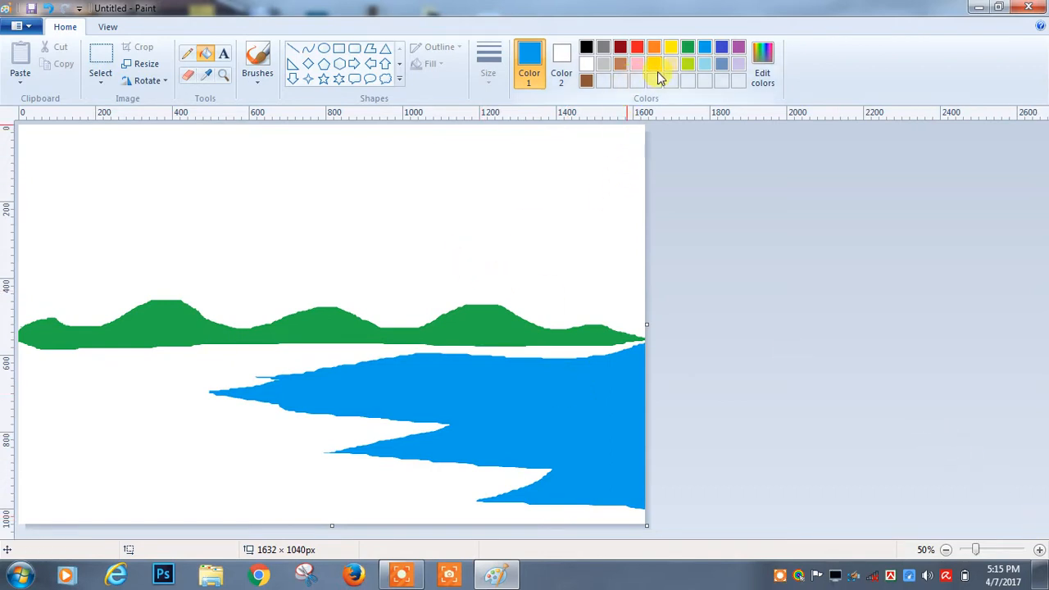
{"action": "mouse_move", "coordinate": [653, 64]}
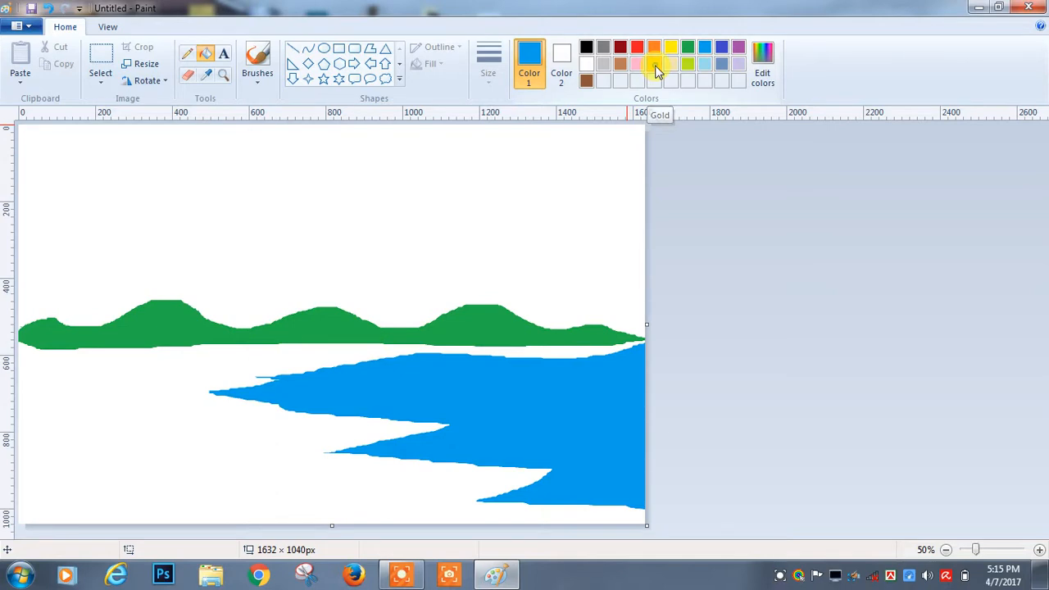
{"action": "left_click", "coordinate": [150, 408]}
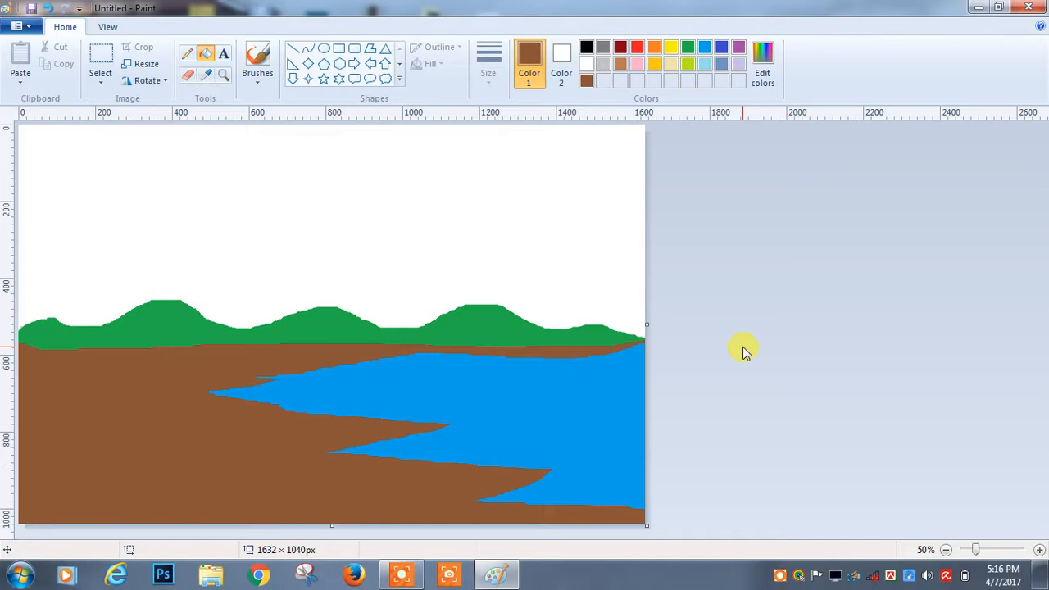
{"action": "mouse_move", "coordinate": [336, 147]}
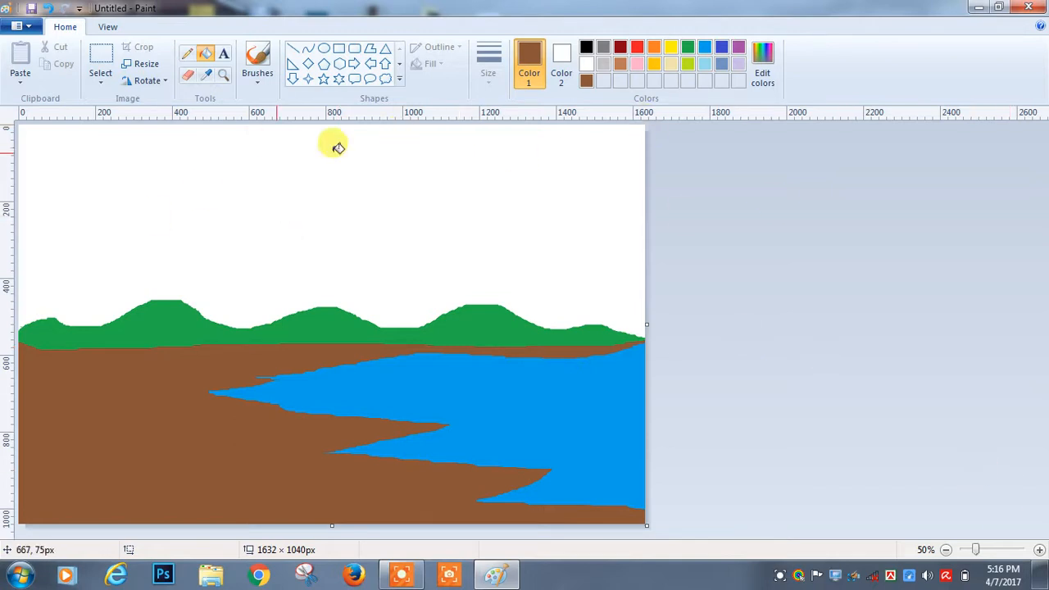
Flood-fill the white sky above the hills with yellow.
{"action": "left_click", "coordinate": [671, 47]}
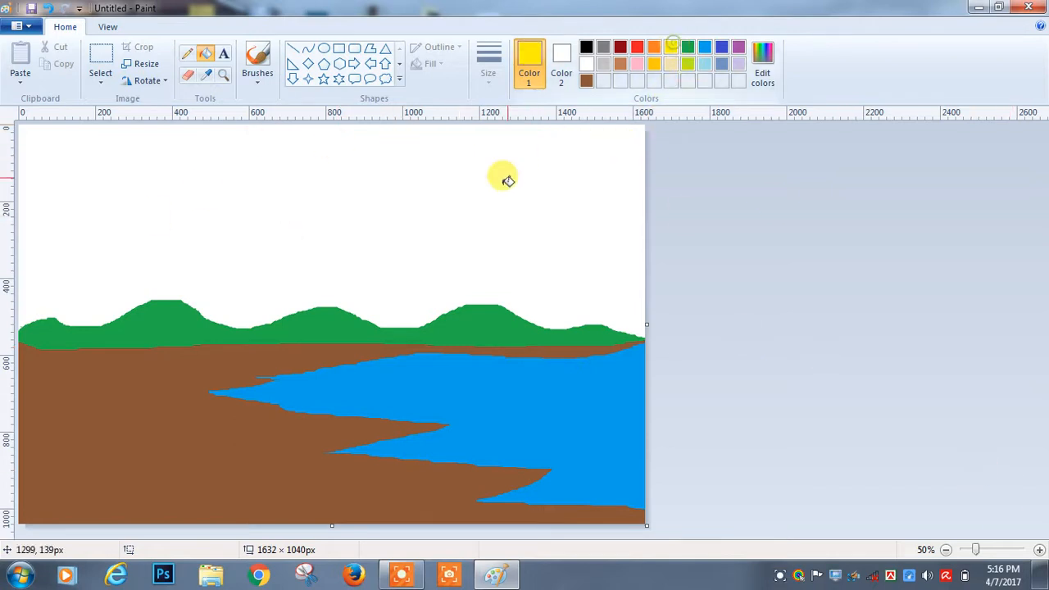
{"action": "left_click", "coordinate": [504, 179]}
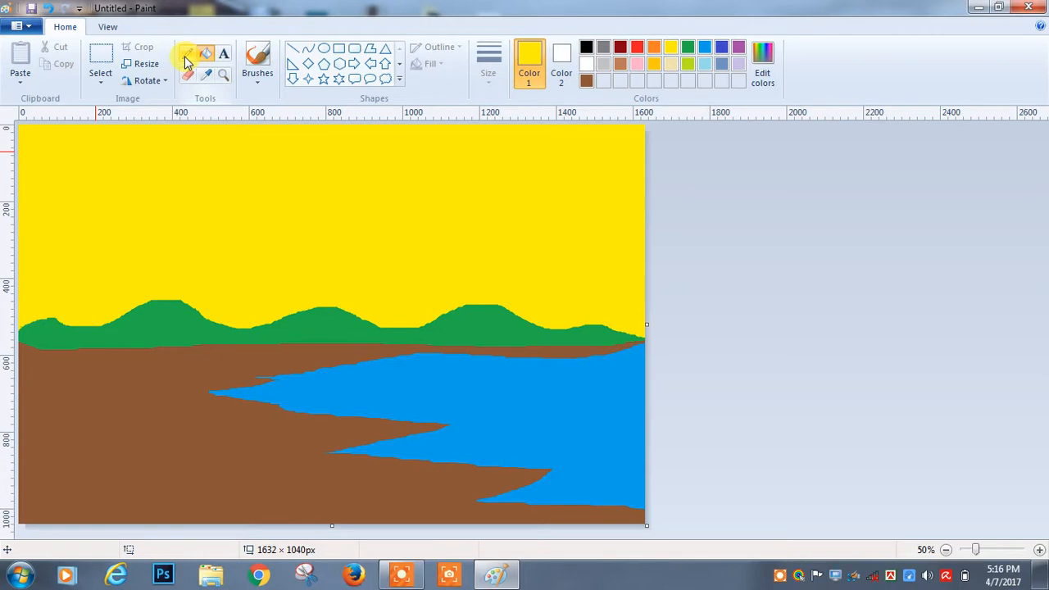
Pencil a brown outline of a forked tree trunk rising from the hills.
{"action": "left_click", "coordinate": [187, 53]}
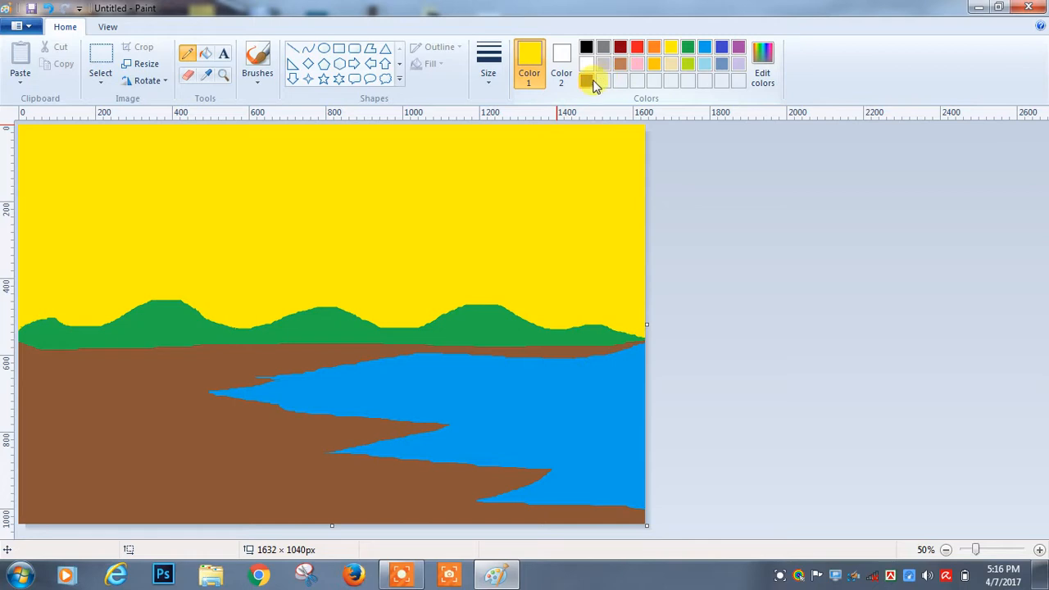
{"action": "left_click", "coordinate": [587, 80]}
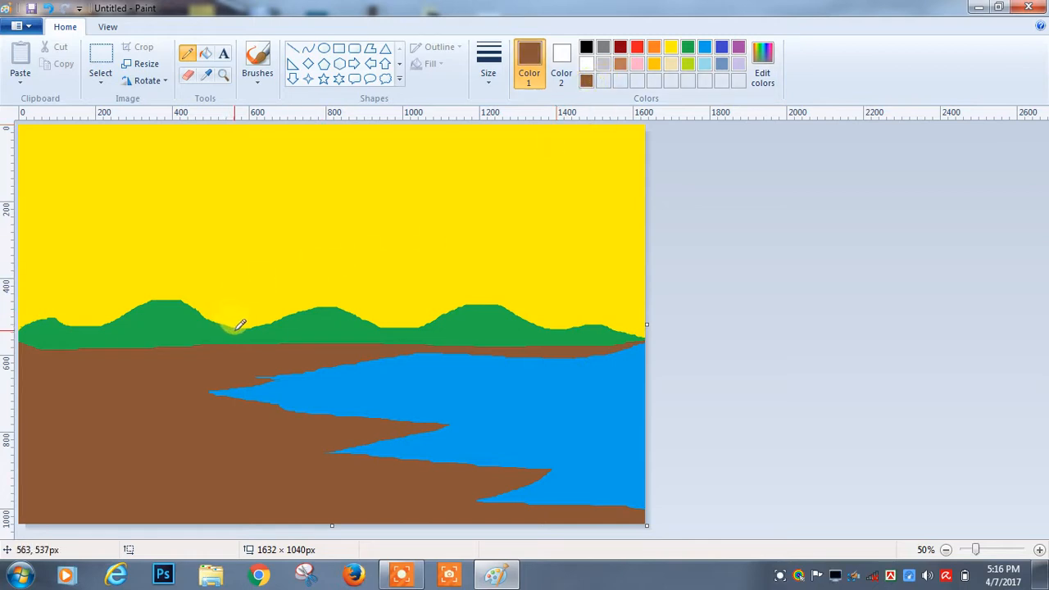
{"action": "left_click_drag", "start_coordinate": [235, 326], "coordinate": [217, 227]}
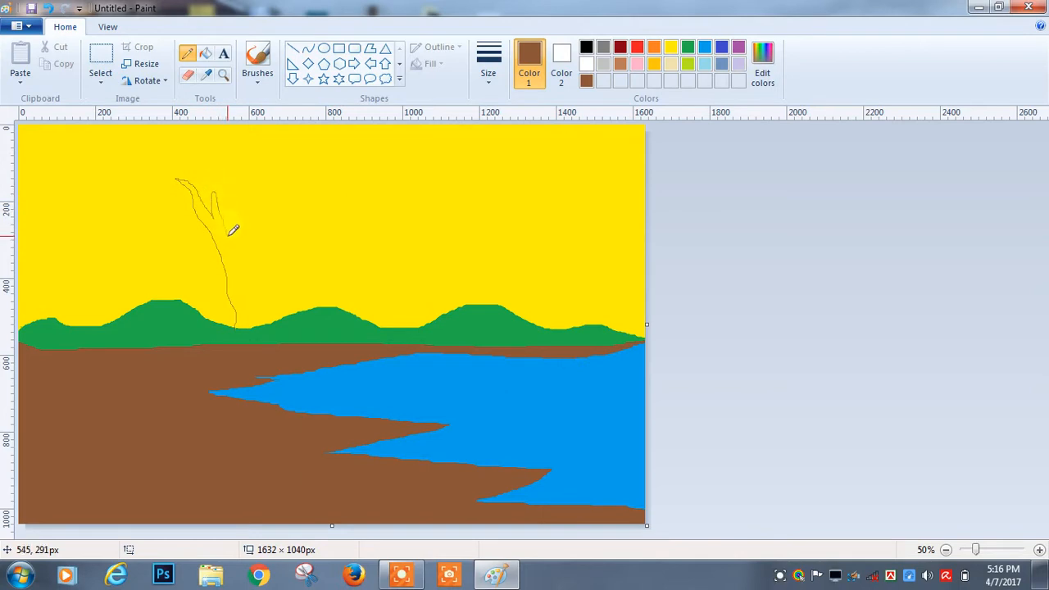
{"action": "left_click_drag", "start_coordinate": [233, 238], "coordinate": [275, 184]}
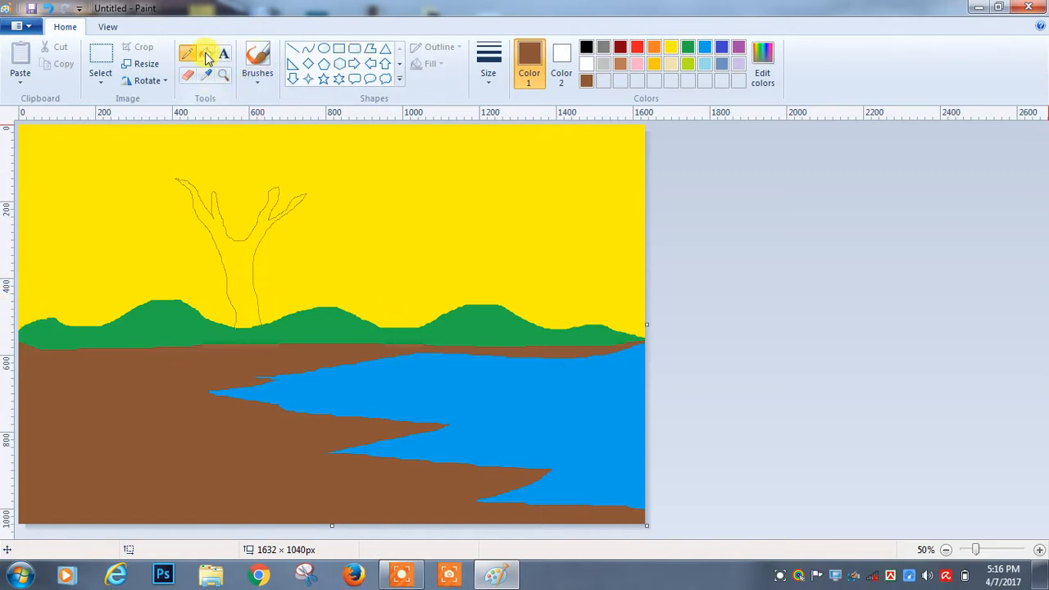
{"action": "mouse_move", "coordinate": [188, 53]}
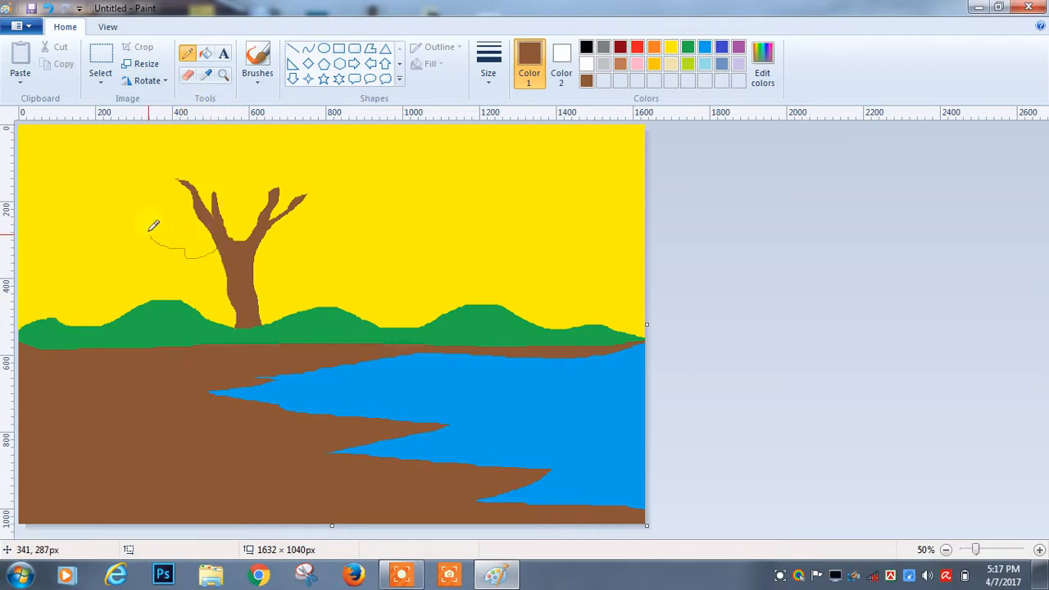
Draw bumpy foliage clump outlines left of, over, and right of the branches.
{"action": "left_click_drag", "start_coordinate": [151, 226], "coordinate": [230, 149]}
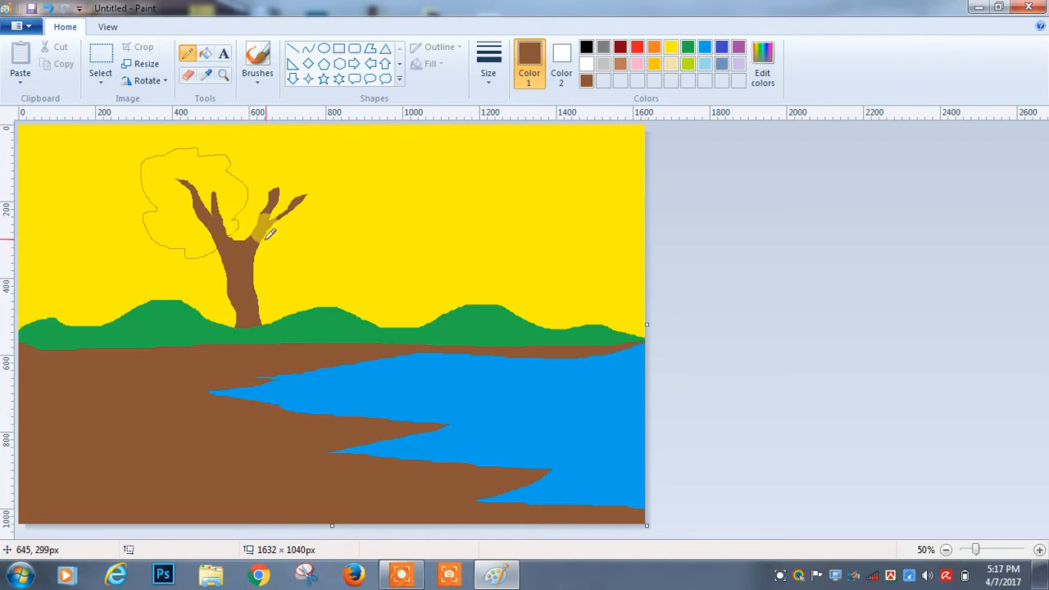
{"action": "left_click_drag", "start_coordinate": [271, 238], "coordinate": [377, 205]}
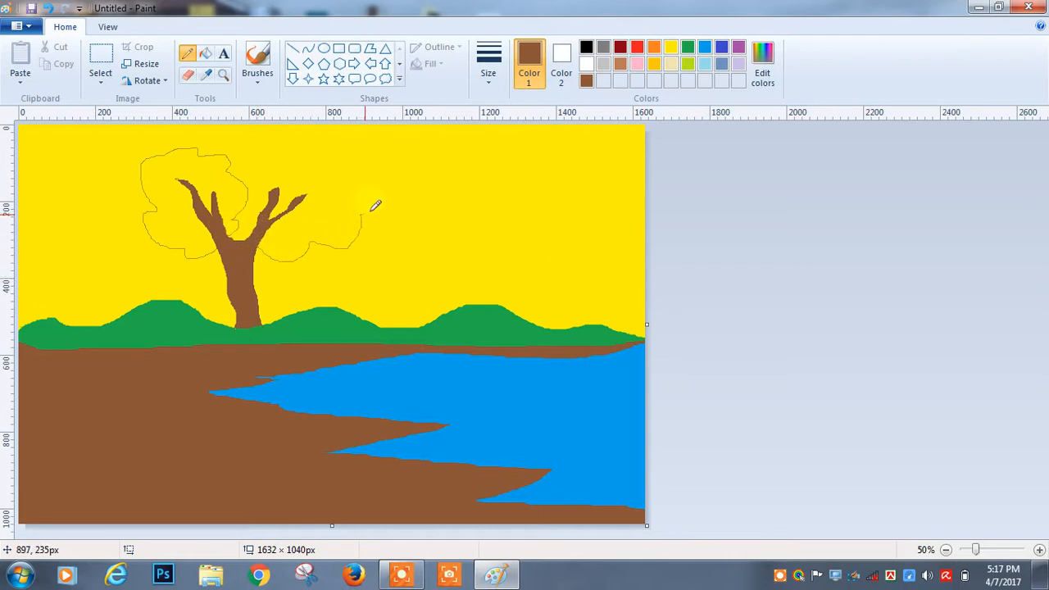
{"action": "left_click_drag", "start_coordinate": [373, 205], "coordinate": [308, 173]}
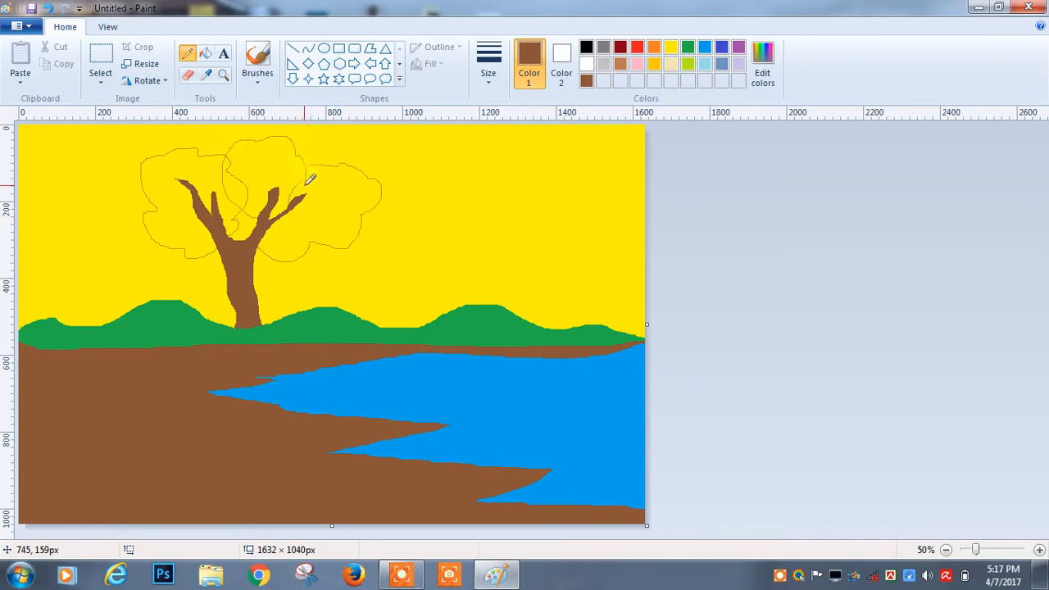
{"action": "mouse_move", "coordinate": [419, 234]}
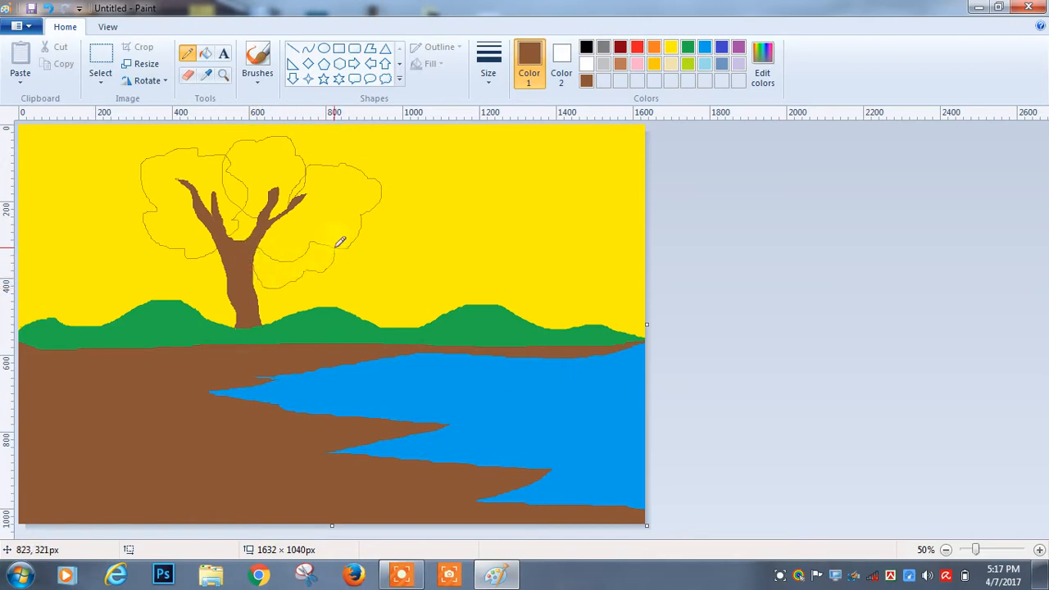
{"action": "left_click_drag", "start_coordinate": [340, 242], "coordinate": [347, 256]}
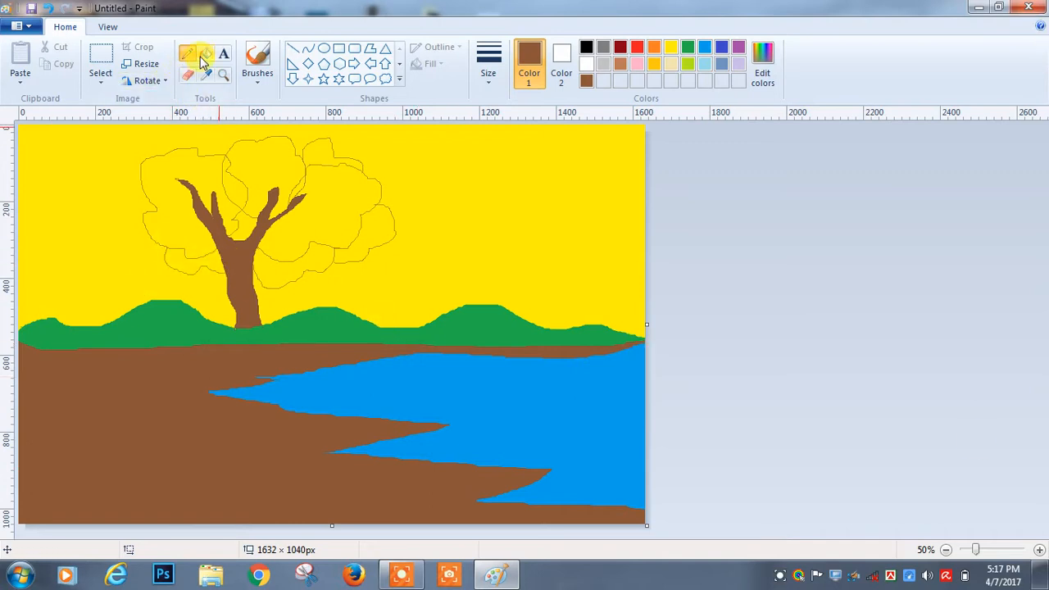
{"action": "mouse_move", "coordinate": [205, 57]}
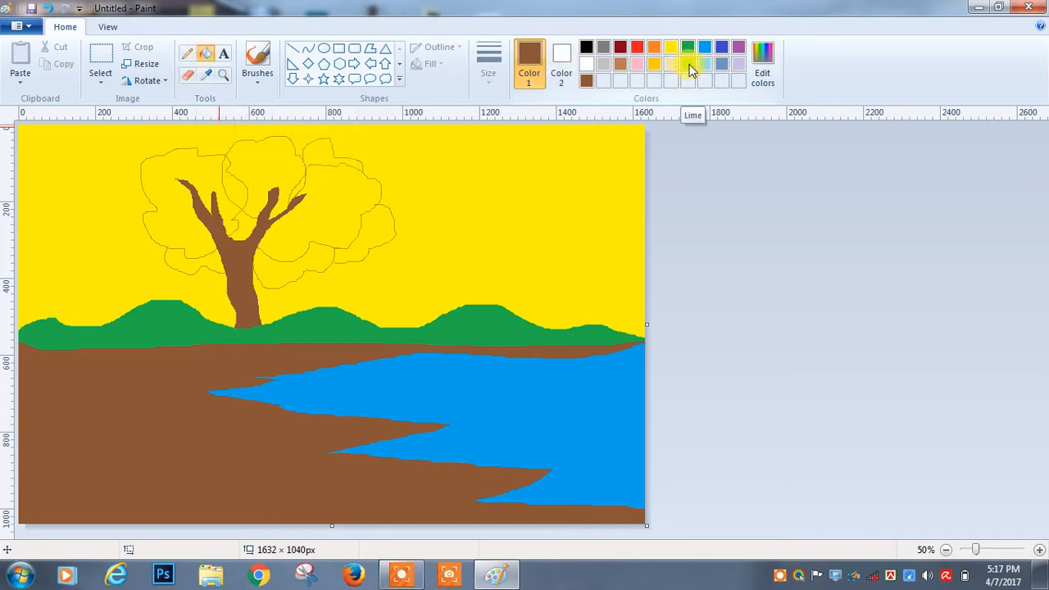
{"action": "mouse_move", "coordinate": [688, 48]}
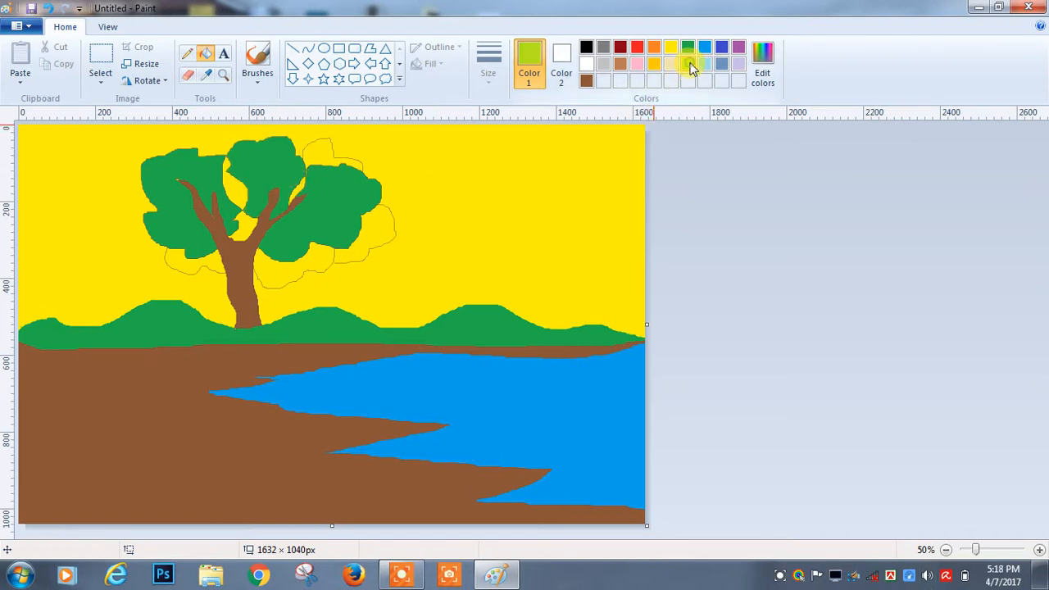
Fill two lower foliage clumps with light green.
{"action": "left_click", "coordinate": [295, 263]}
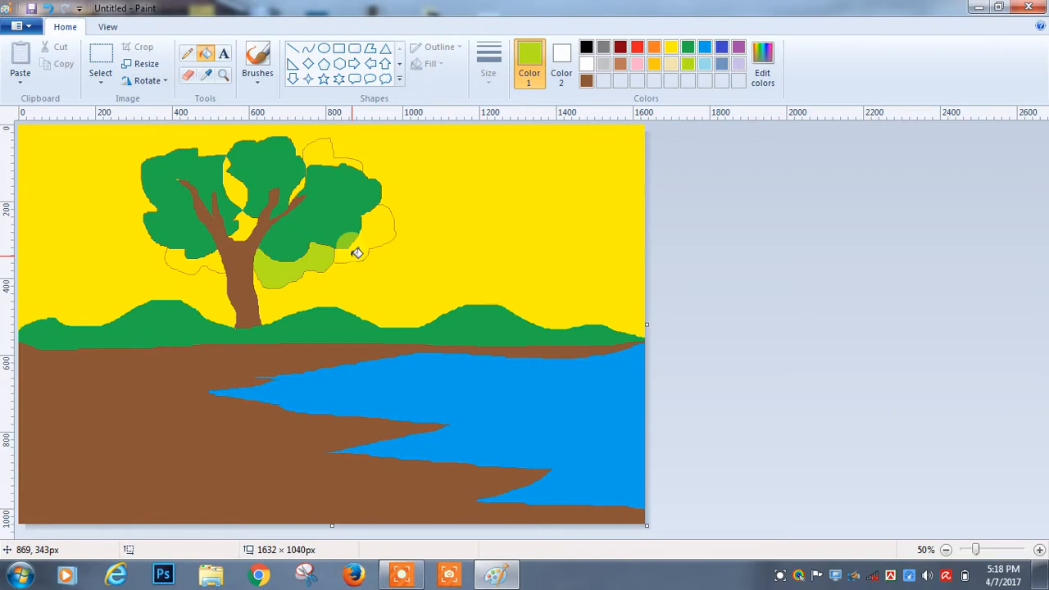
{"action": "left_click", "coordinate": [476, 282]}
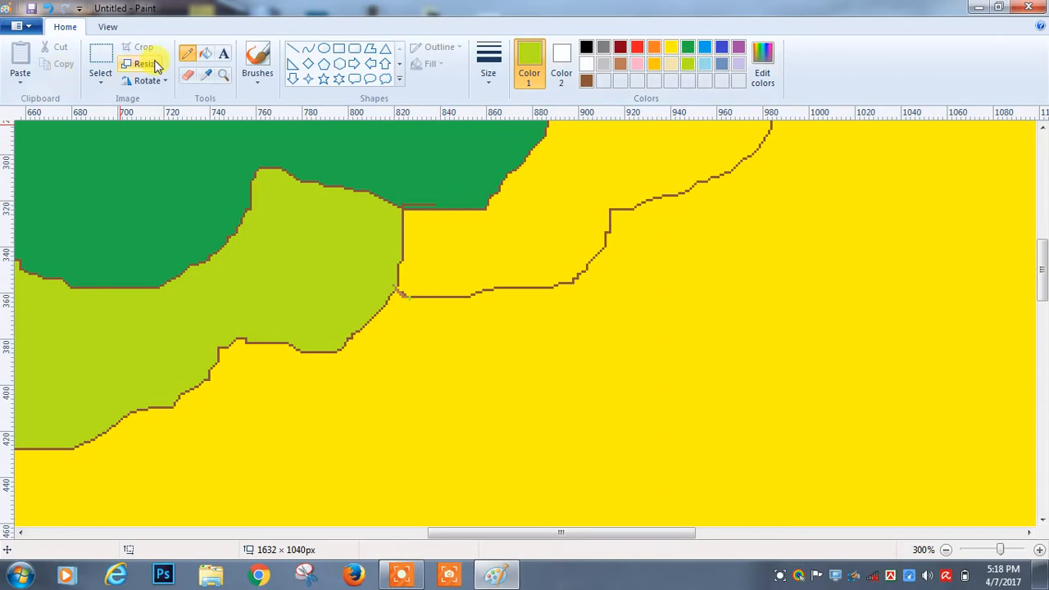
Fill the small foliage gap on the canopy's right edge lime green.
{"action": "left_click", "coordinate": [529, 205]}
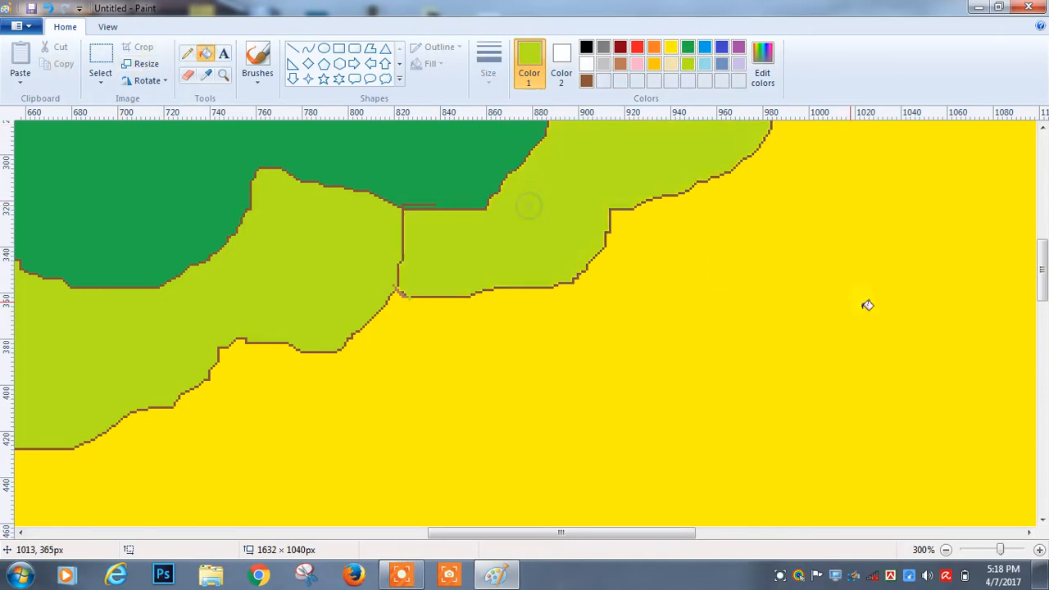
{"action": "mouse_move", "coordinate": [870, 312]}
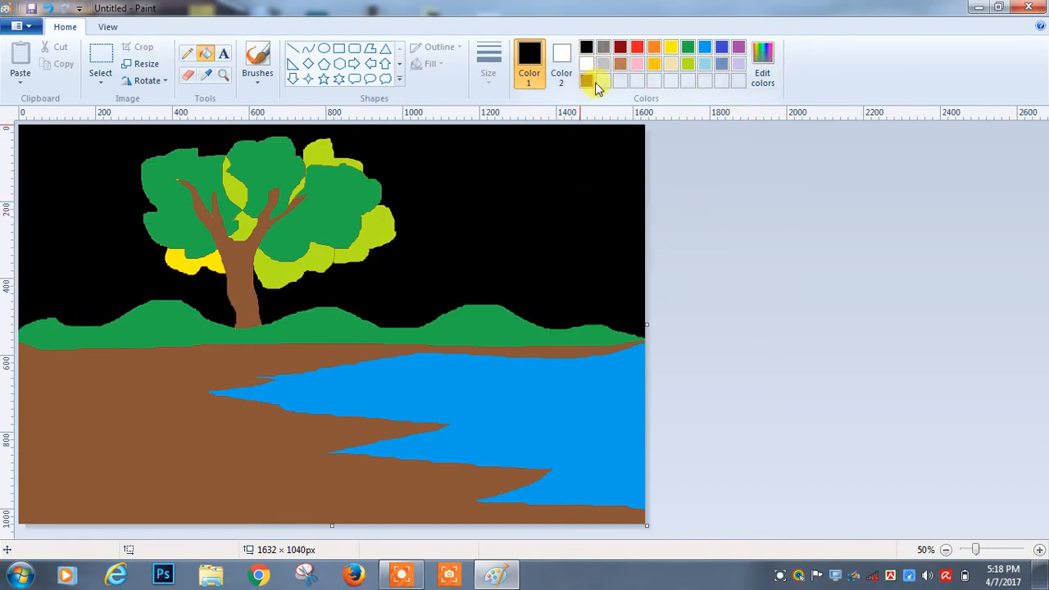
Pick yellow from the palette and refill the sky, which also colours the trunk.
{"action": "left_click", "coordinate": [587, 159]}
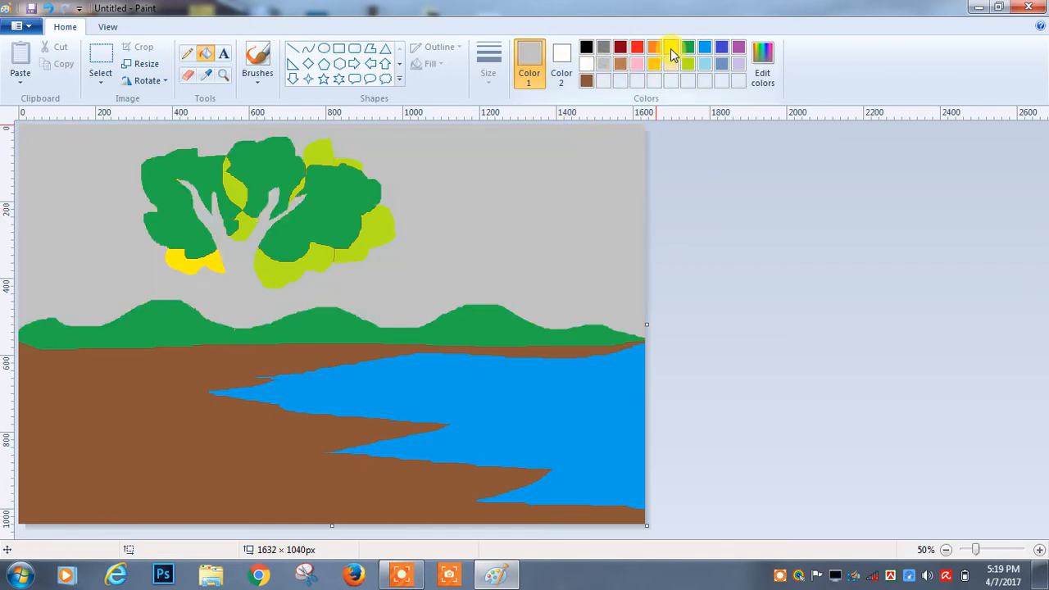
{"action": "left_click", "coordinate": [270, 307]}
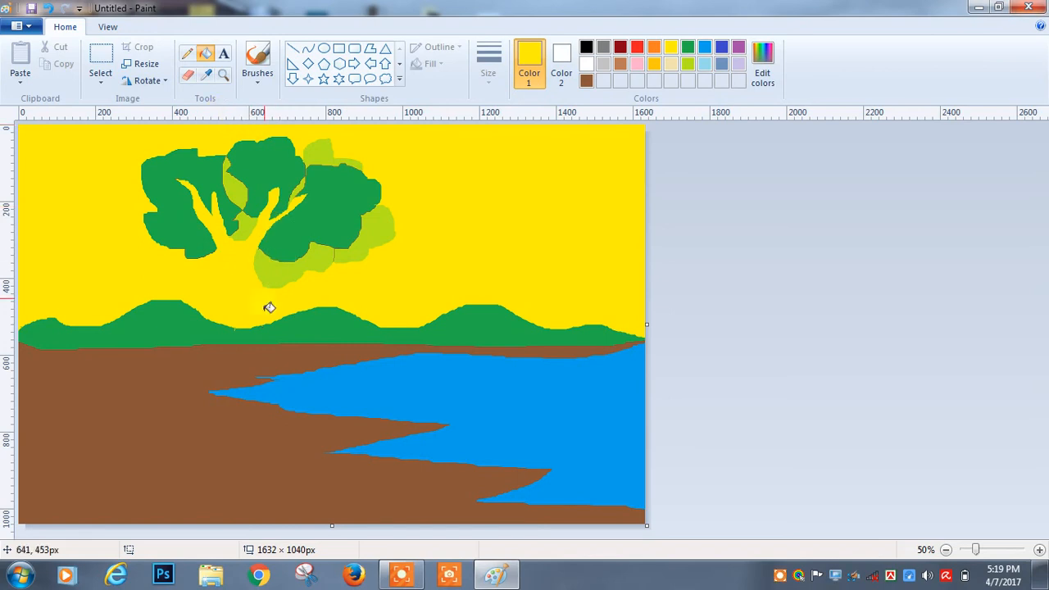
{"action": "mouse_move", "coordinate": [457, 203]}
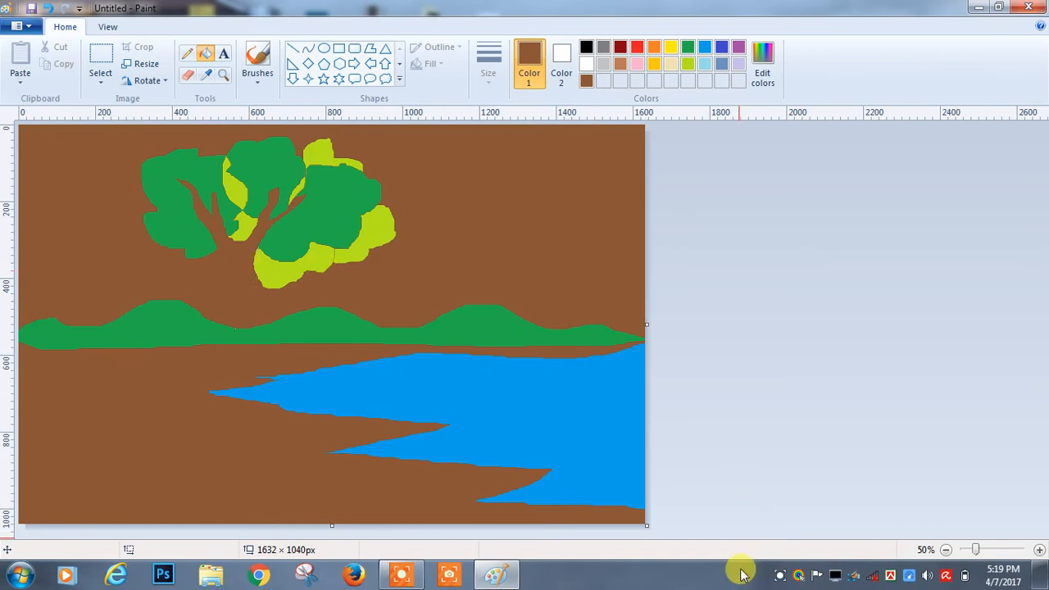
{"action": "mouse_move", "coordinate": [717, 572]}
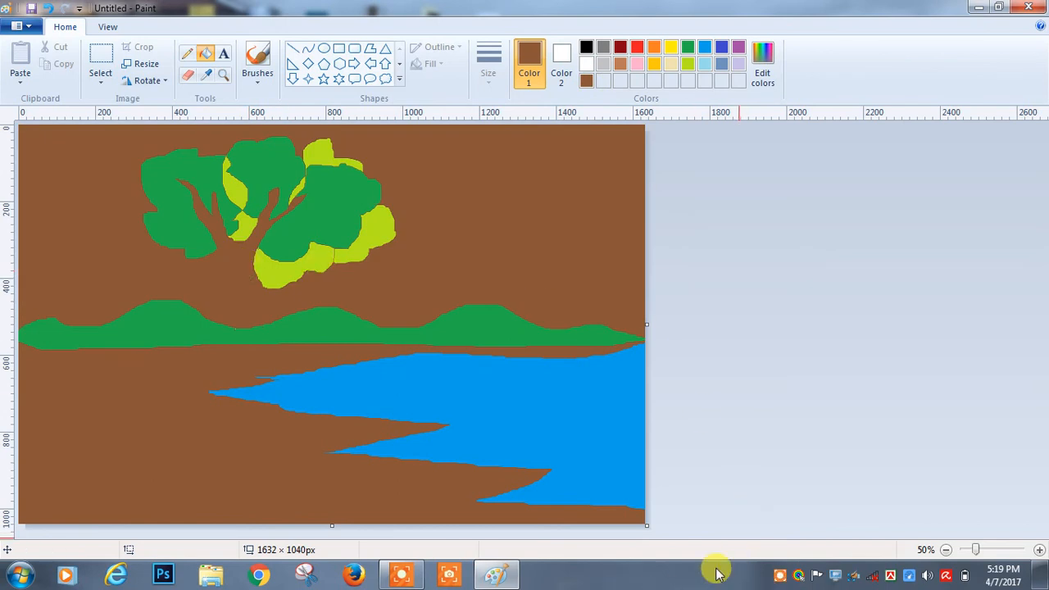